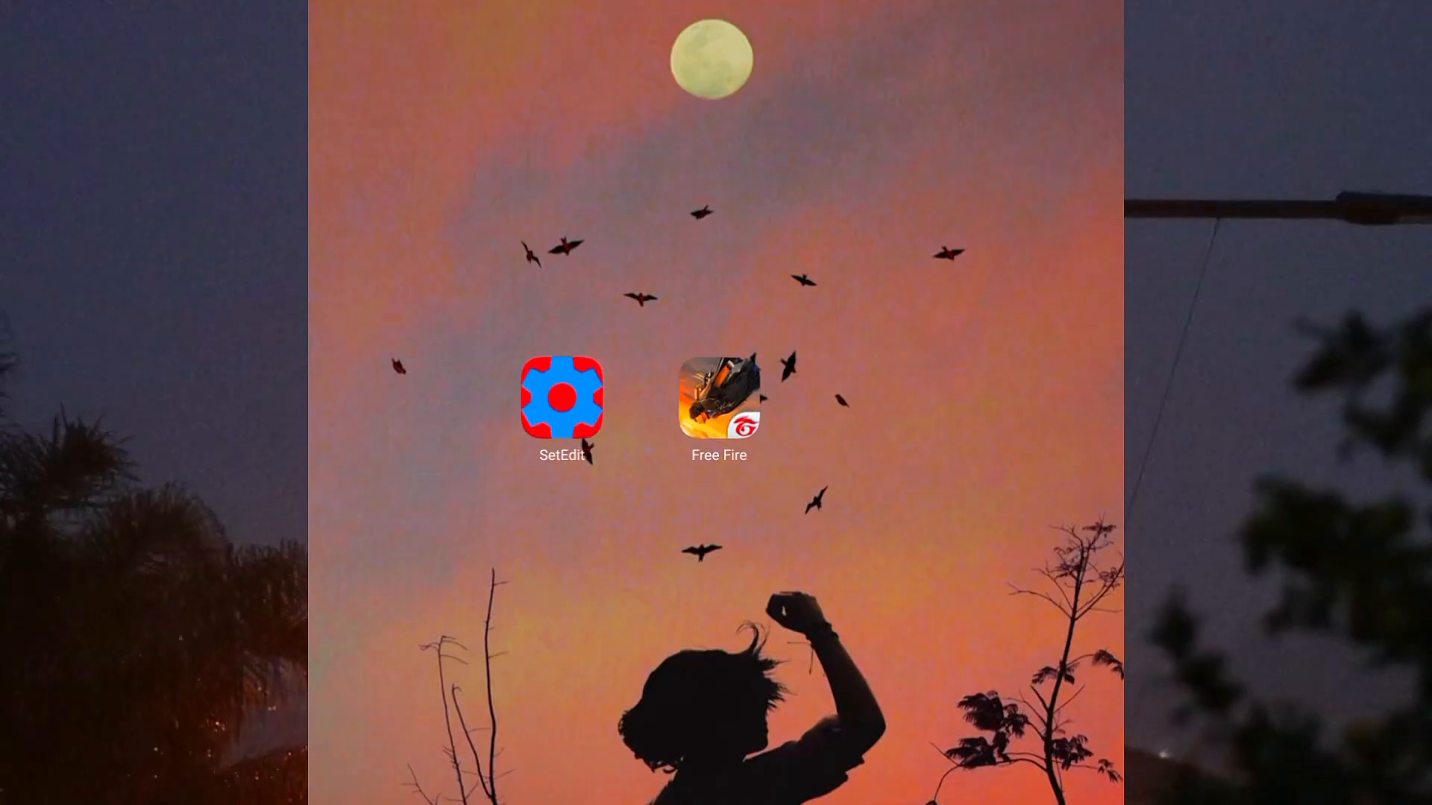
Launch SetEdit and add a System Table setting whose name begins touch.distance
left_click(561, 402)
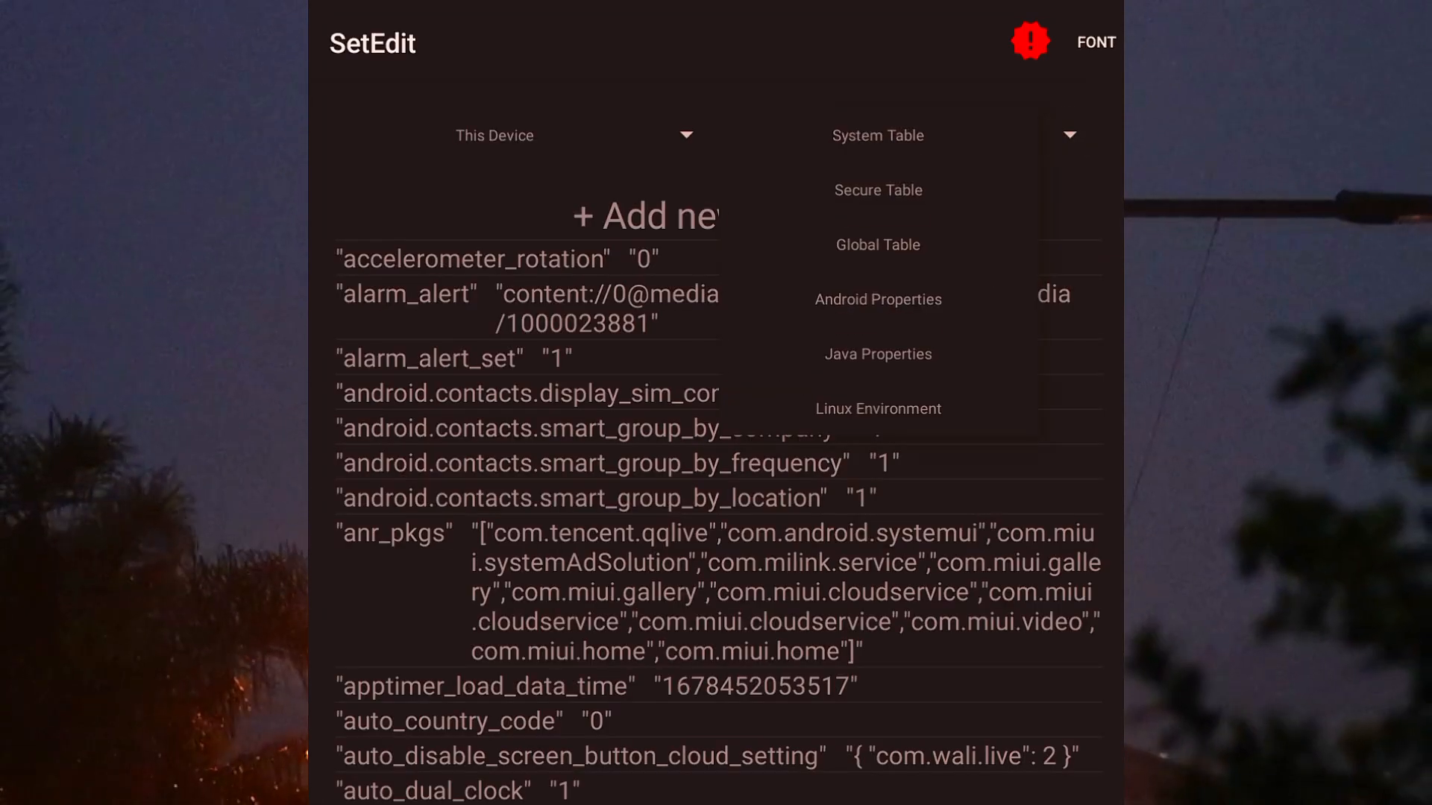
left_click(642, 216)
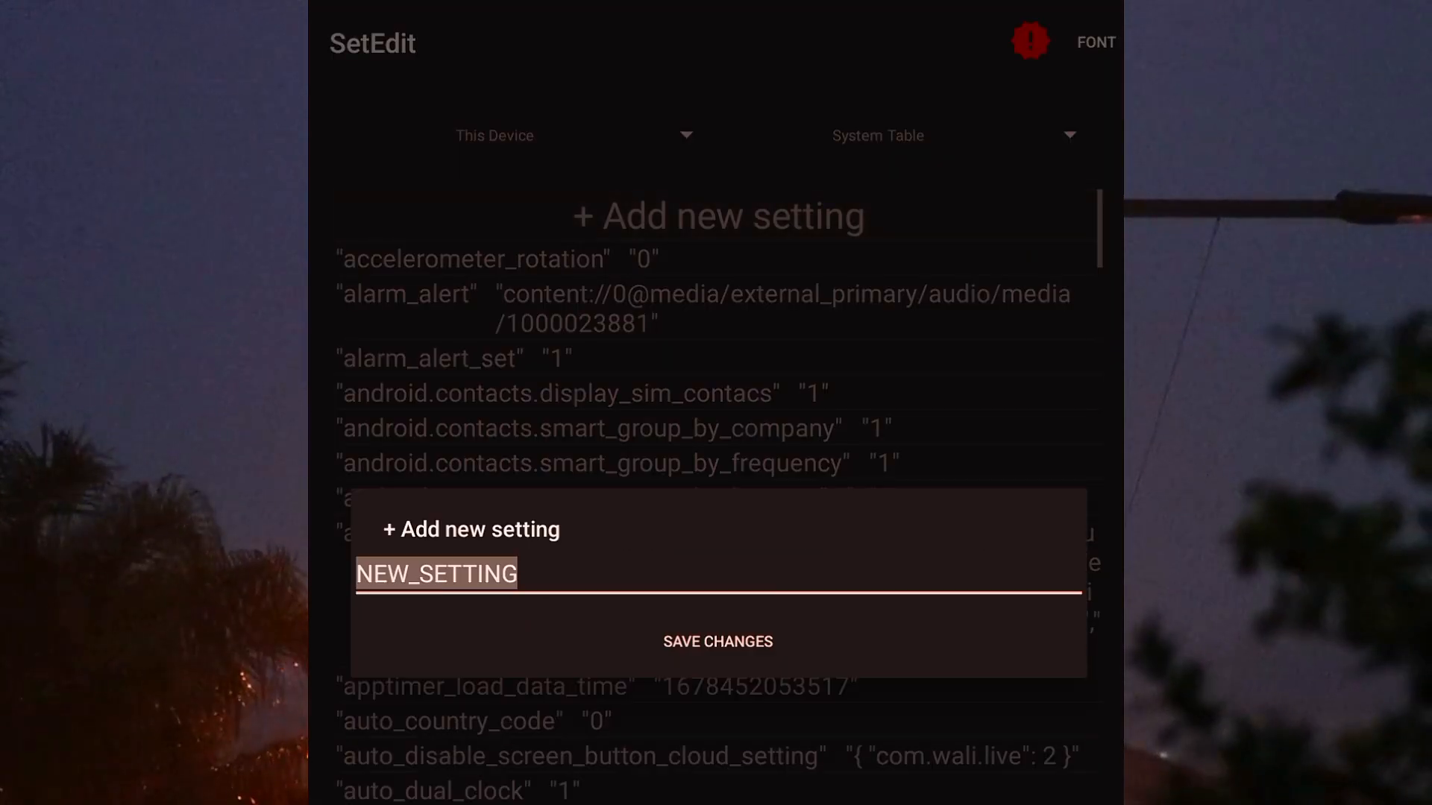
type("touch.")
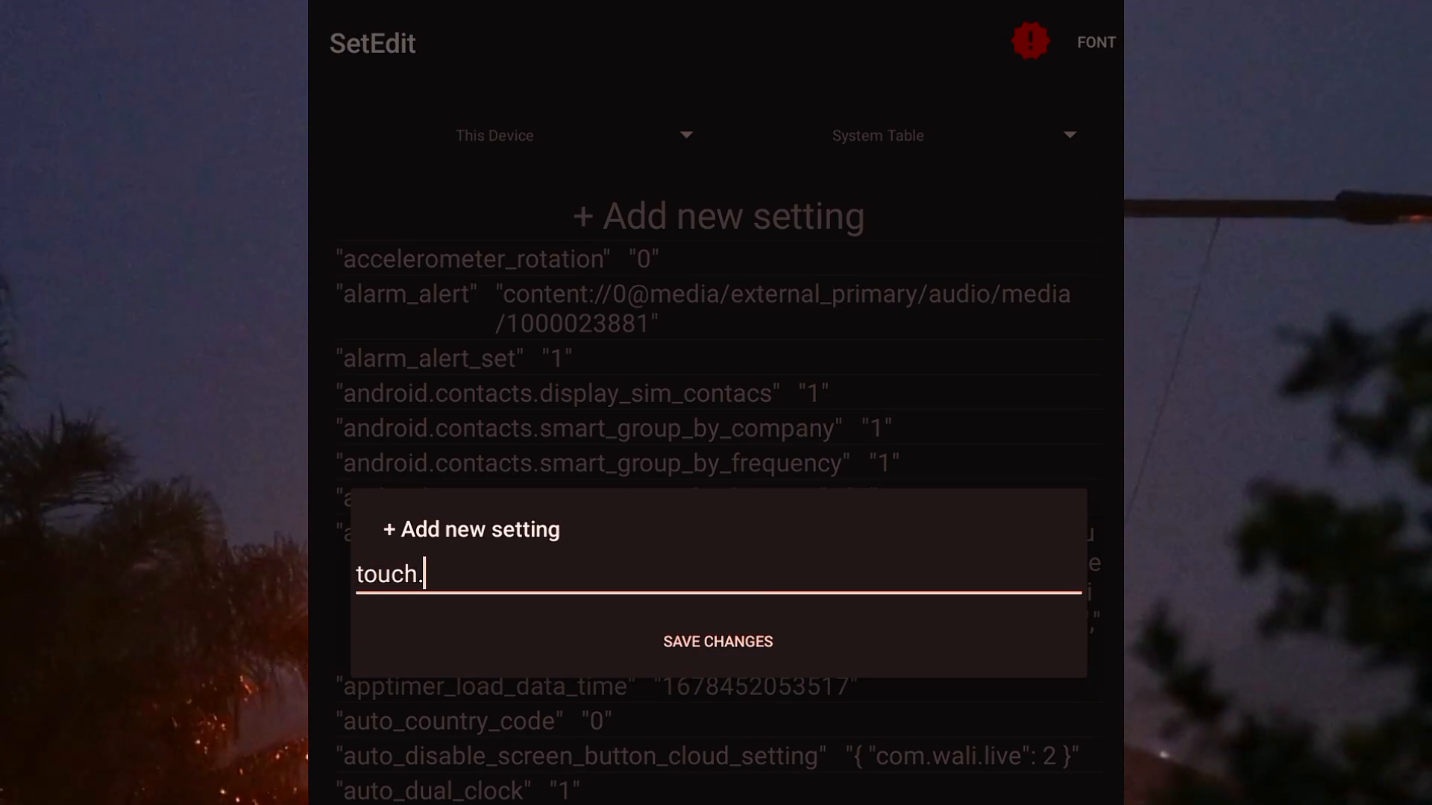
type("d")
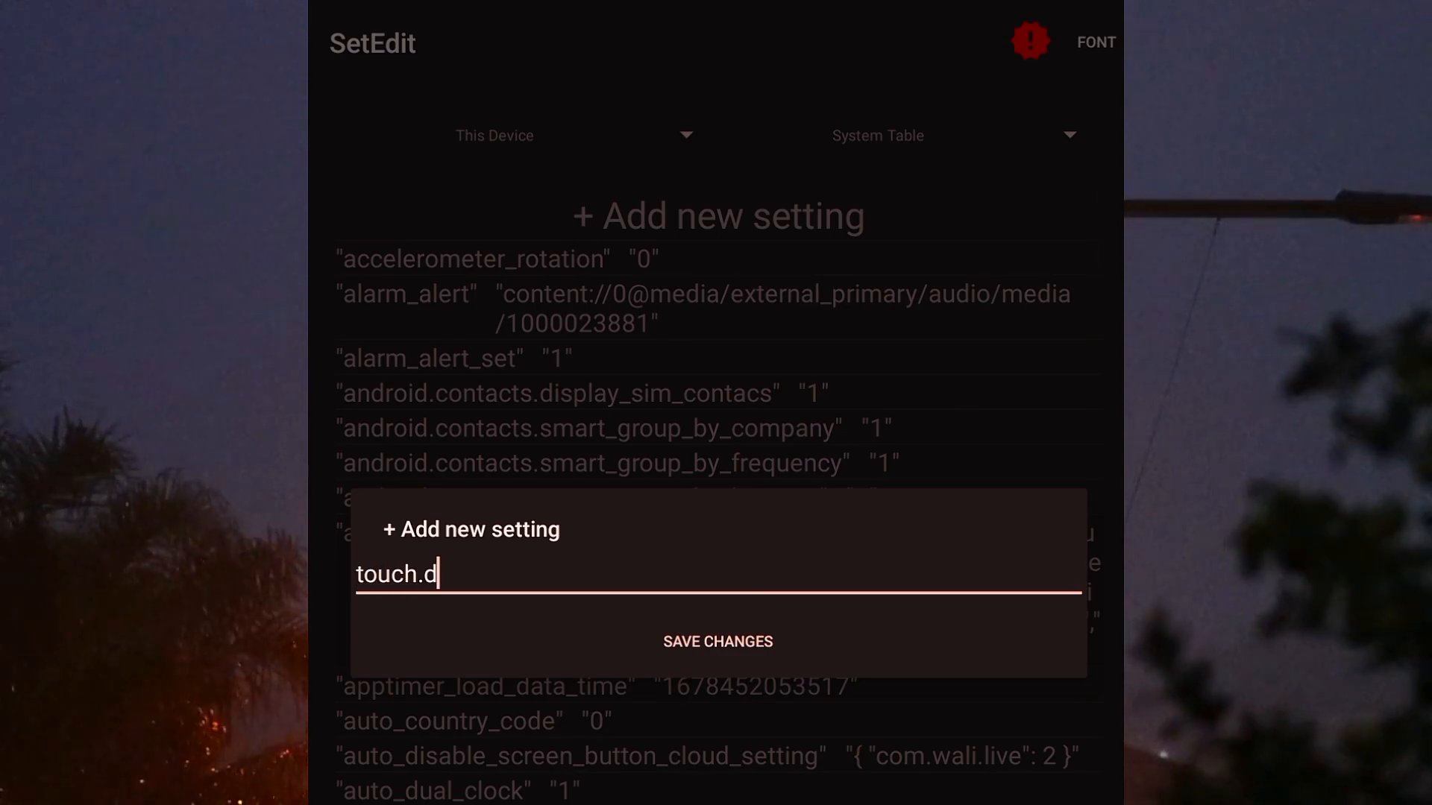
type("istance")
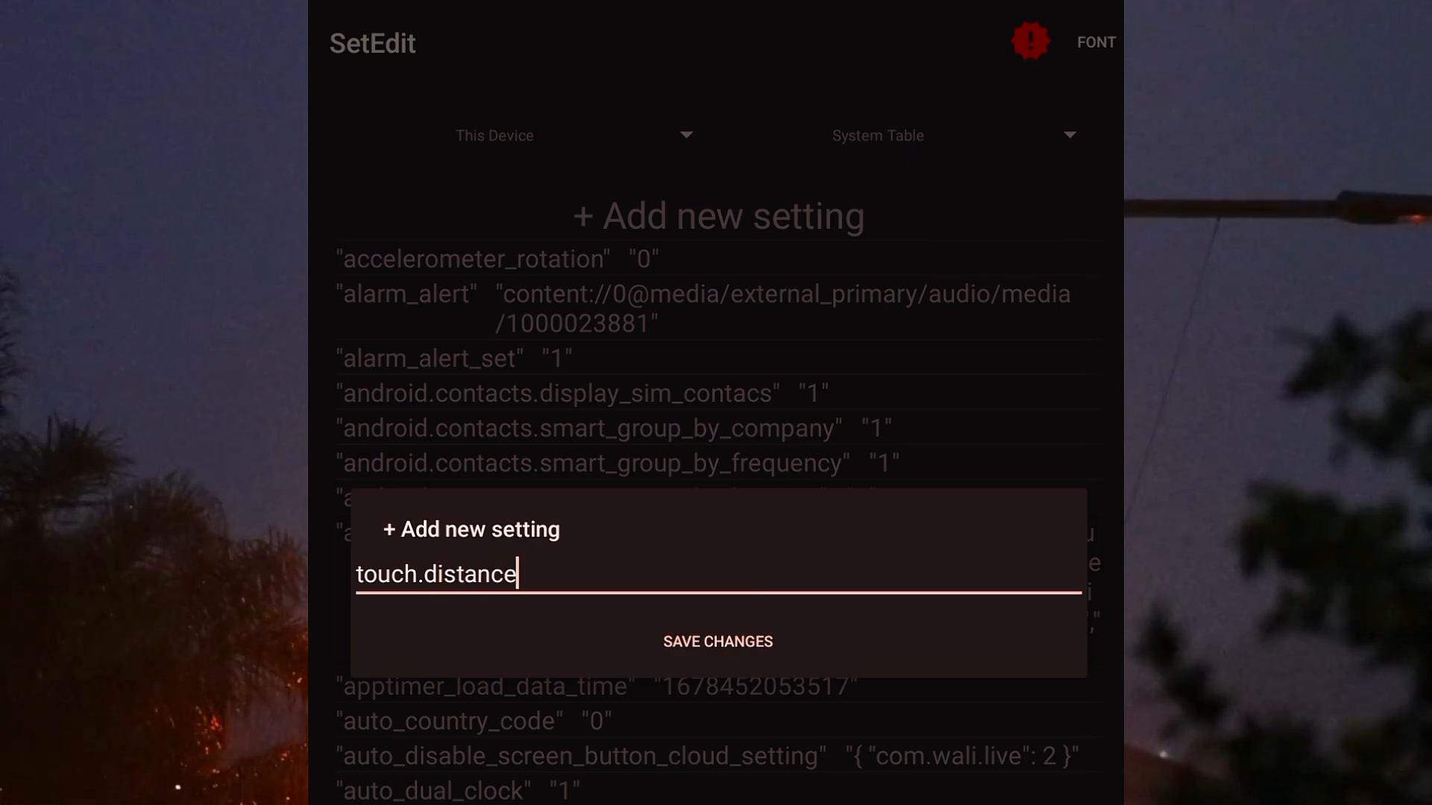
type("sc")
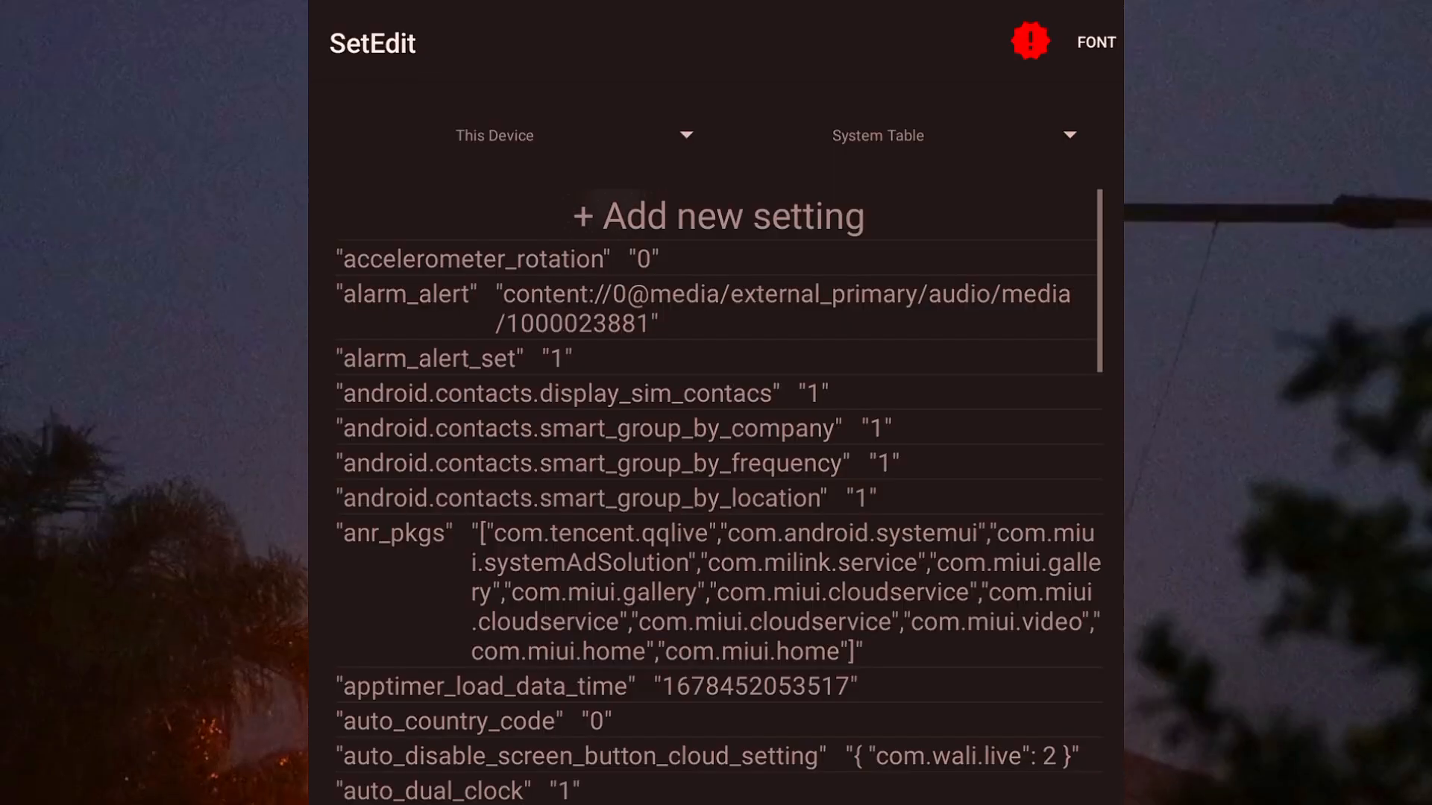
Add a new System Table setting named touch.pressure.calibration
left_click(718, 216)
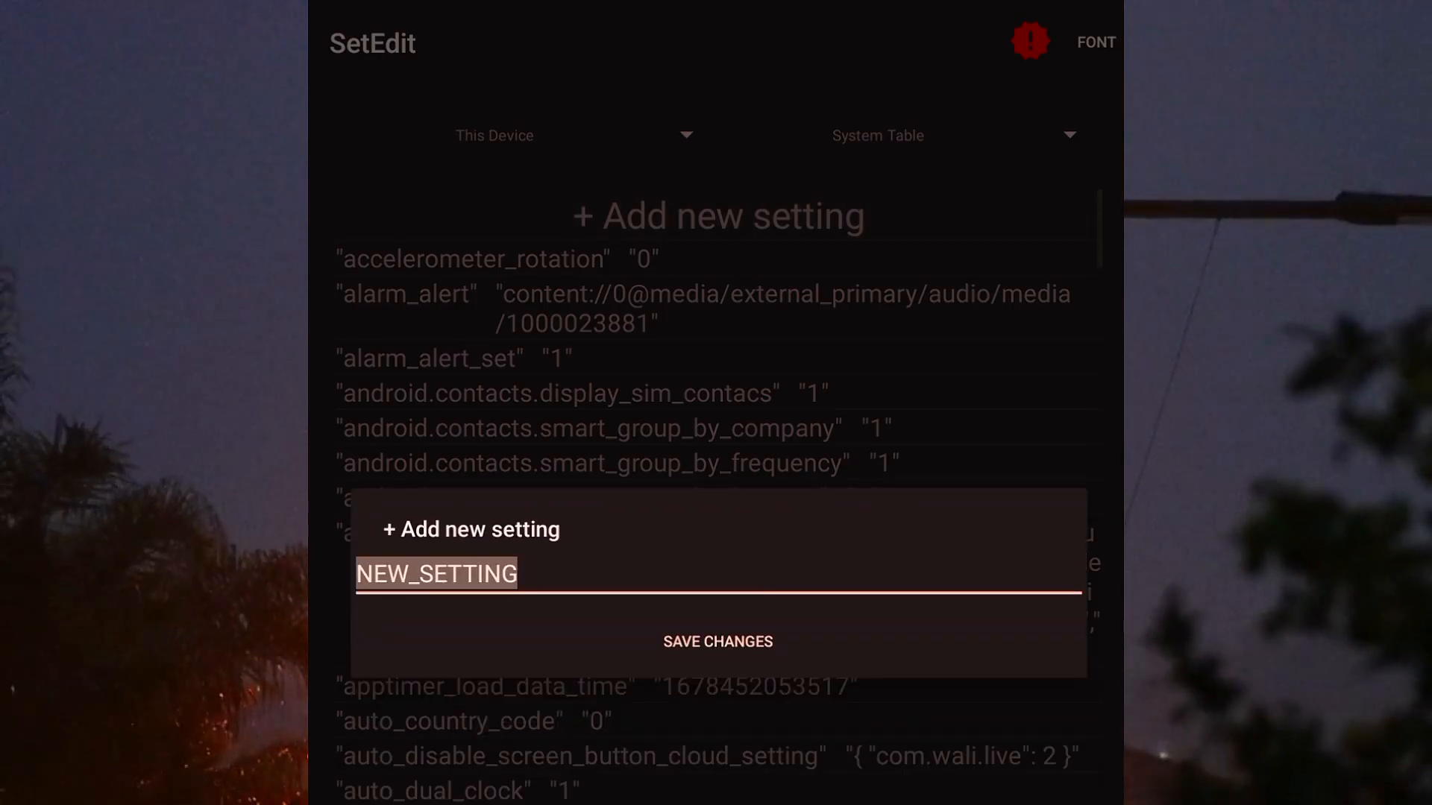
type("touch.press")
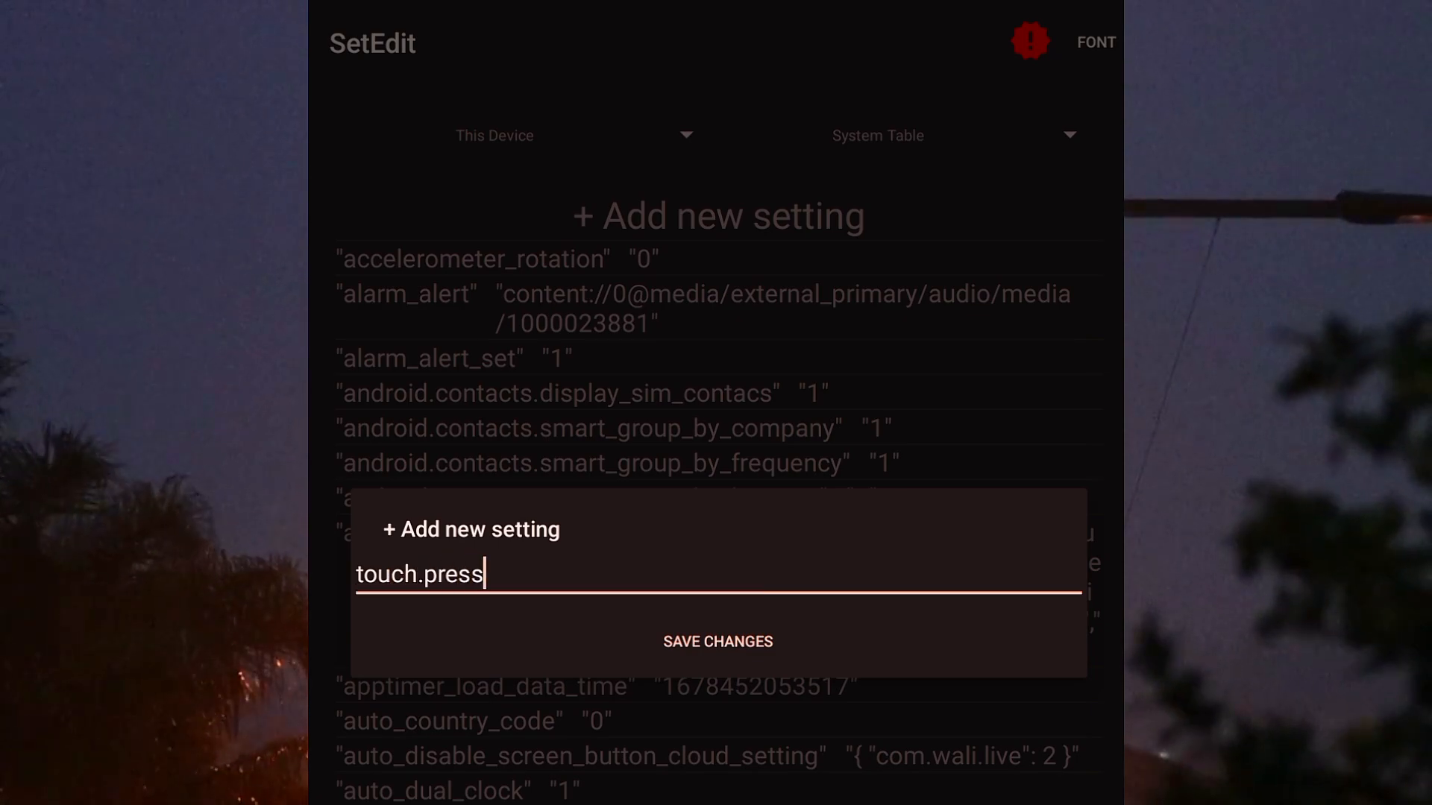
type("ure")
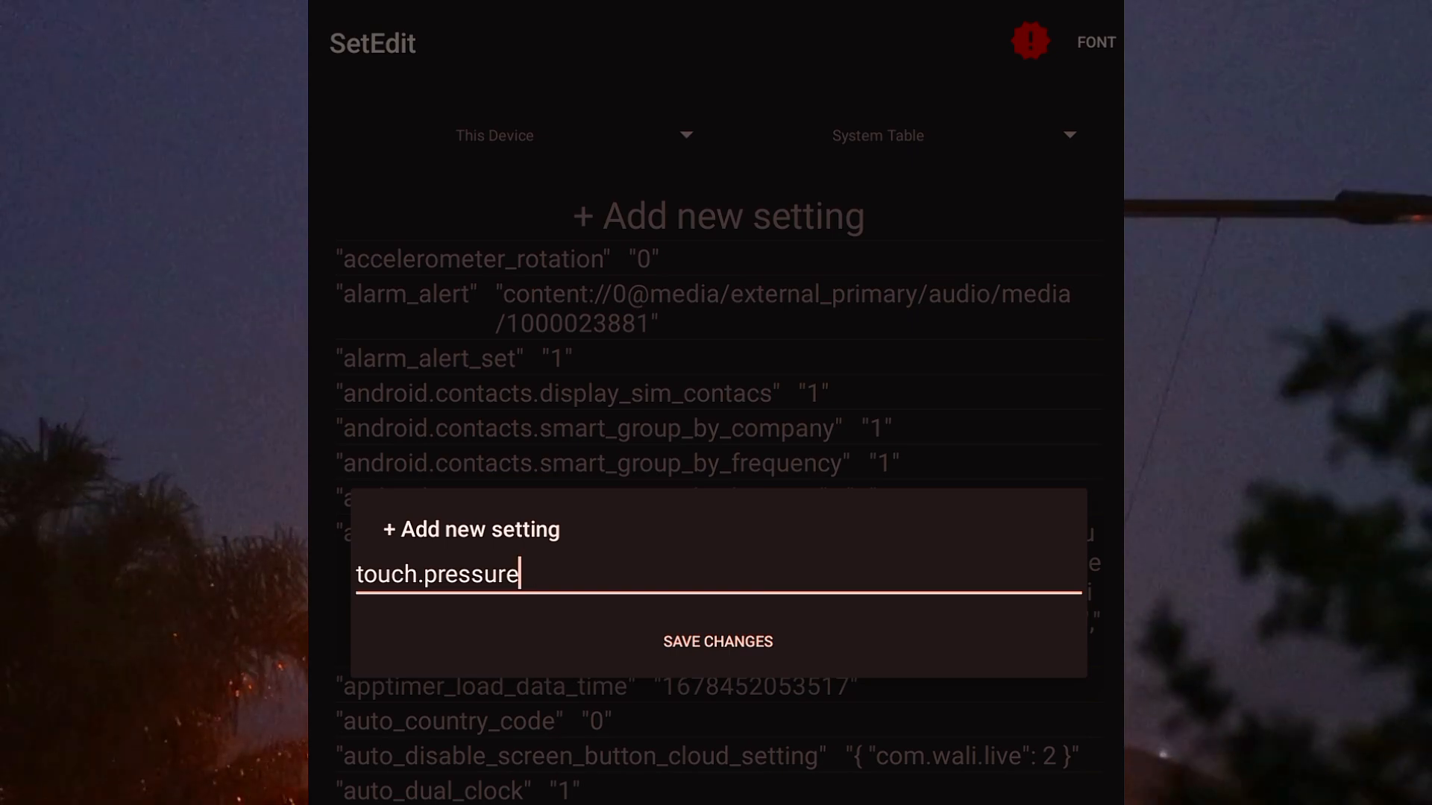
type(".")
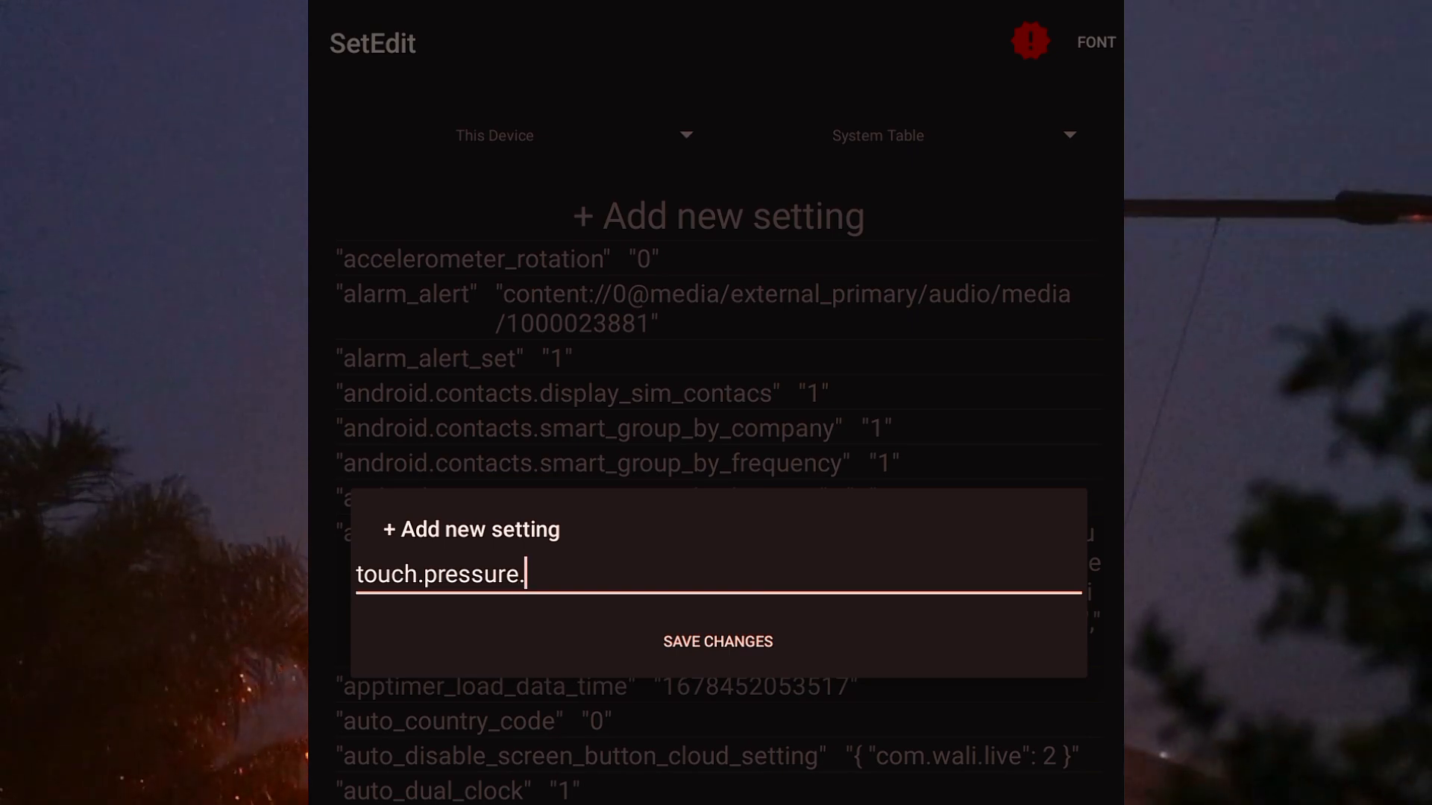
type("calib")
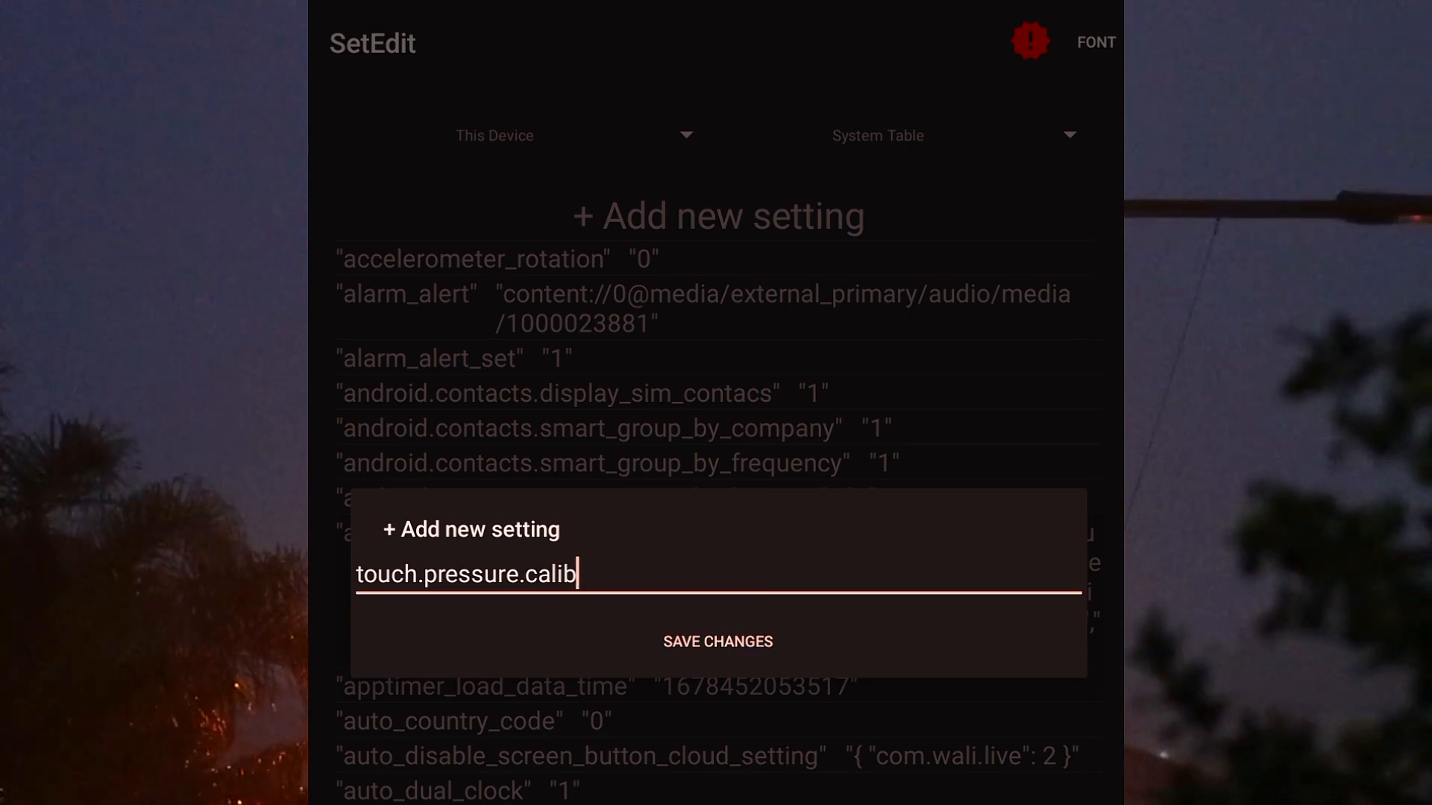
type("ration")
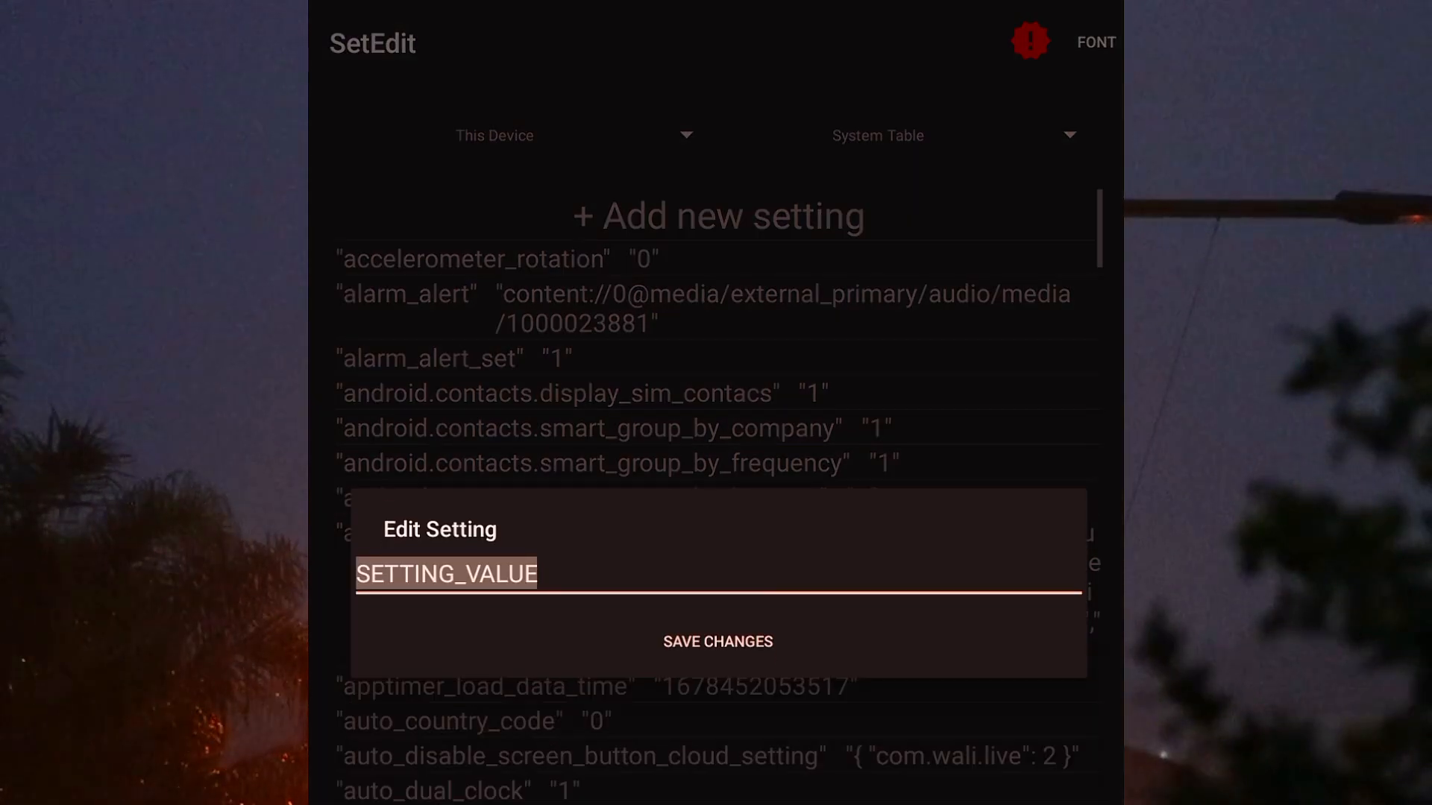
Enter amplitude as the touch.pressure.calibration value
type("amp")
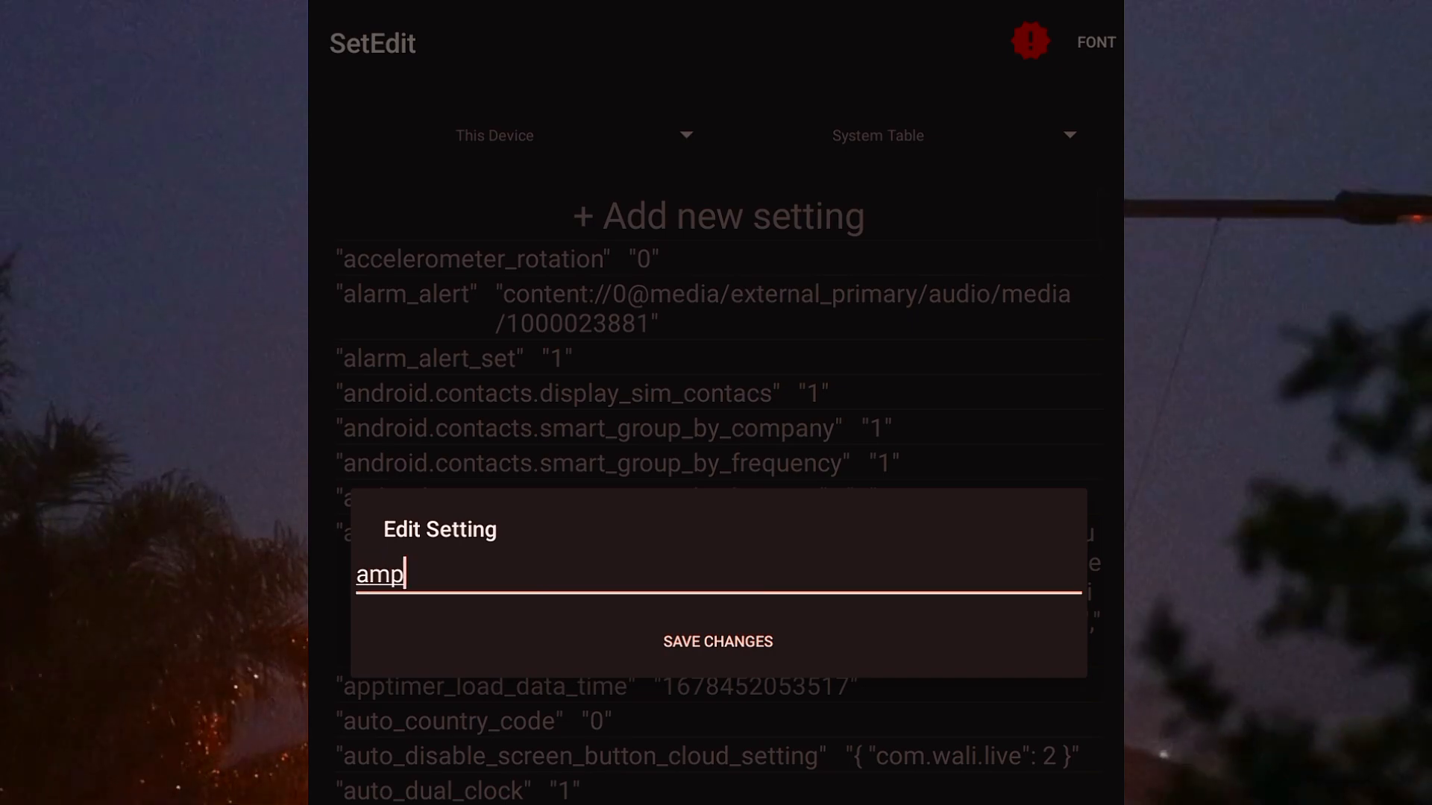
type("litu")
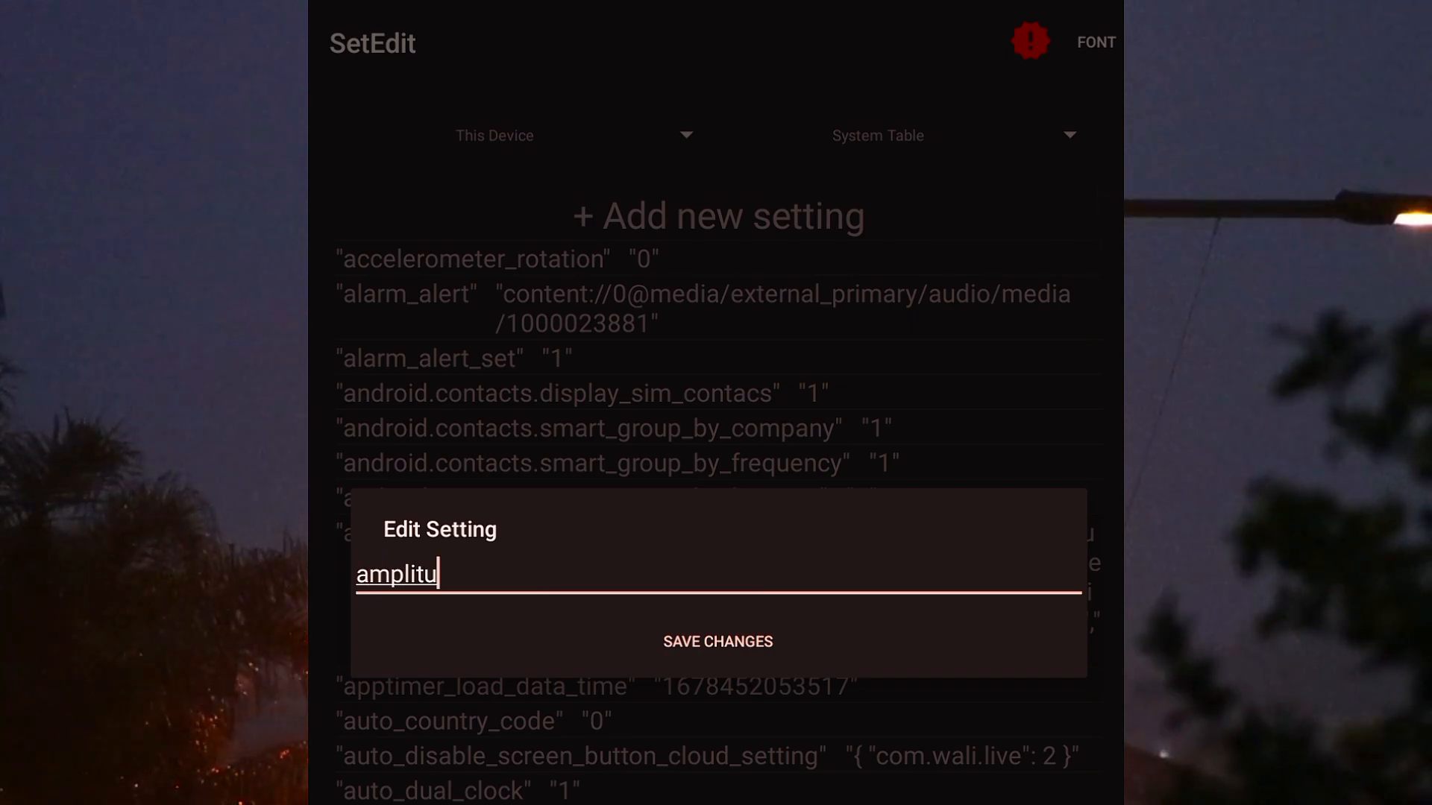
type("de")
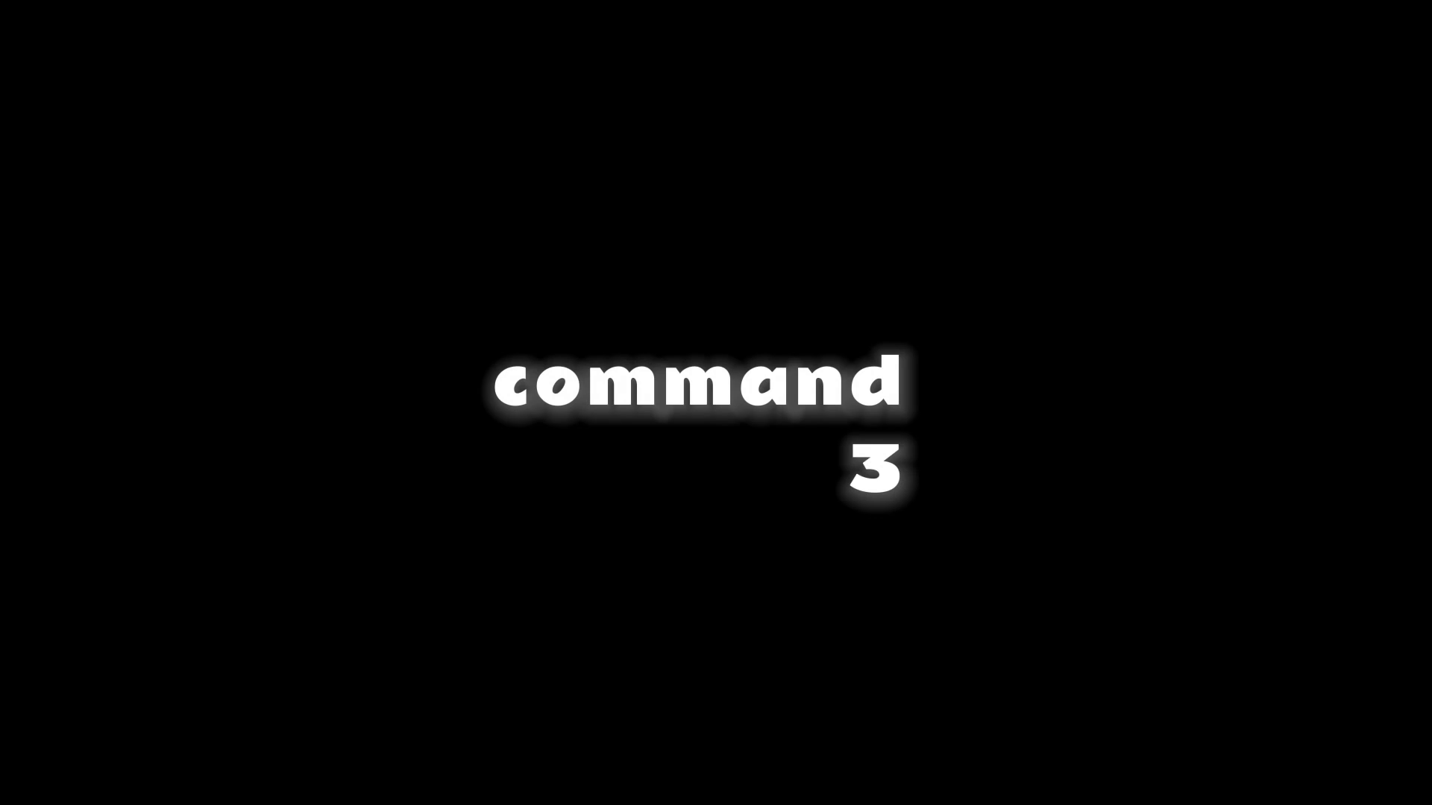
Add a touch.size setting with the value 1
left_click(717, 215)
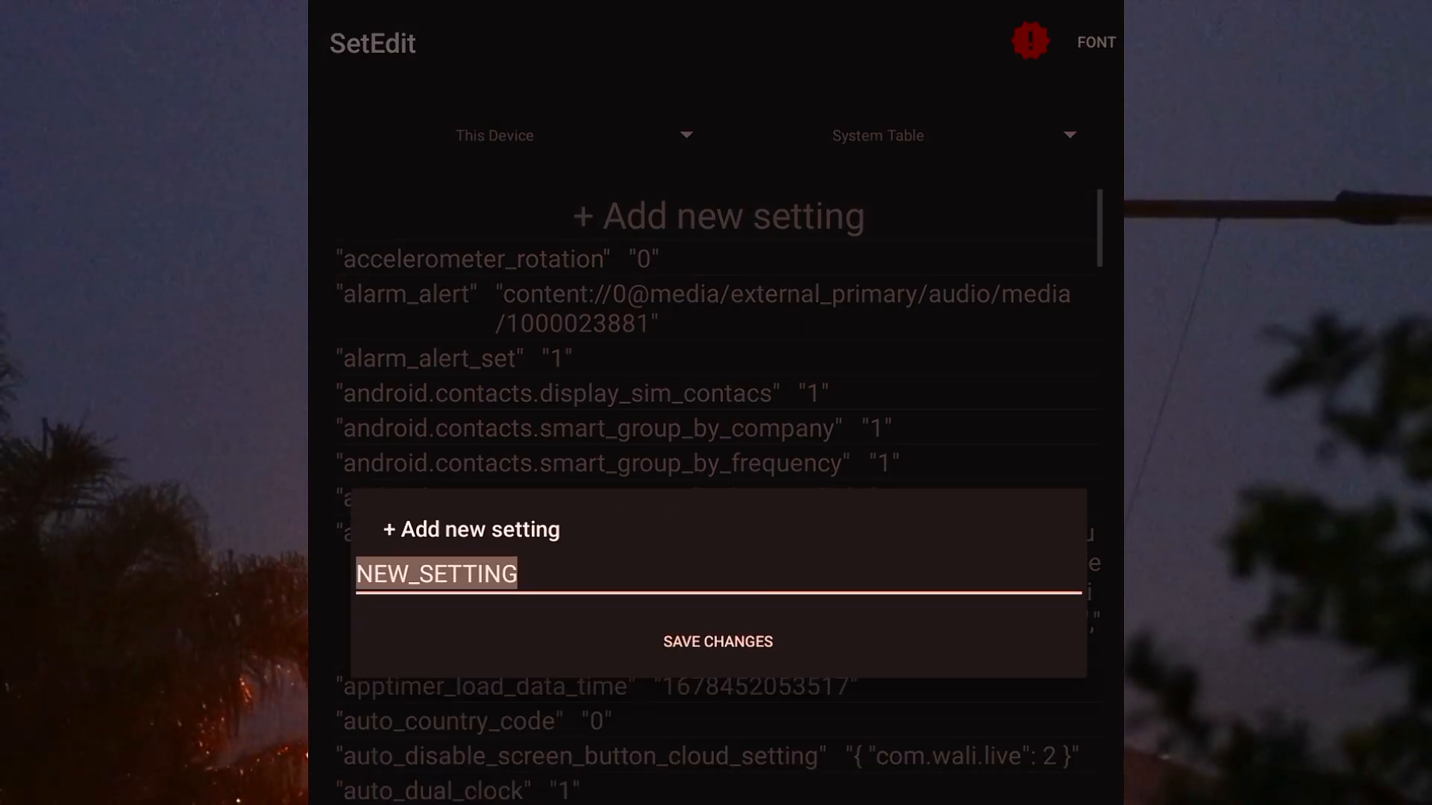
type("touch")
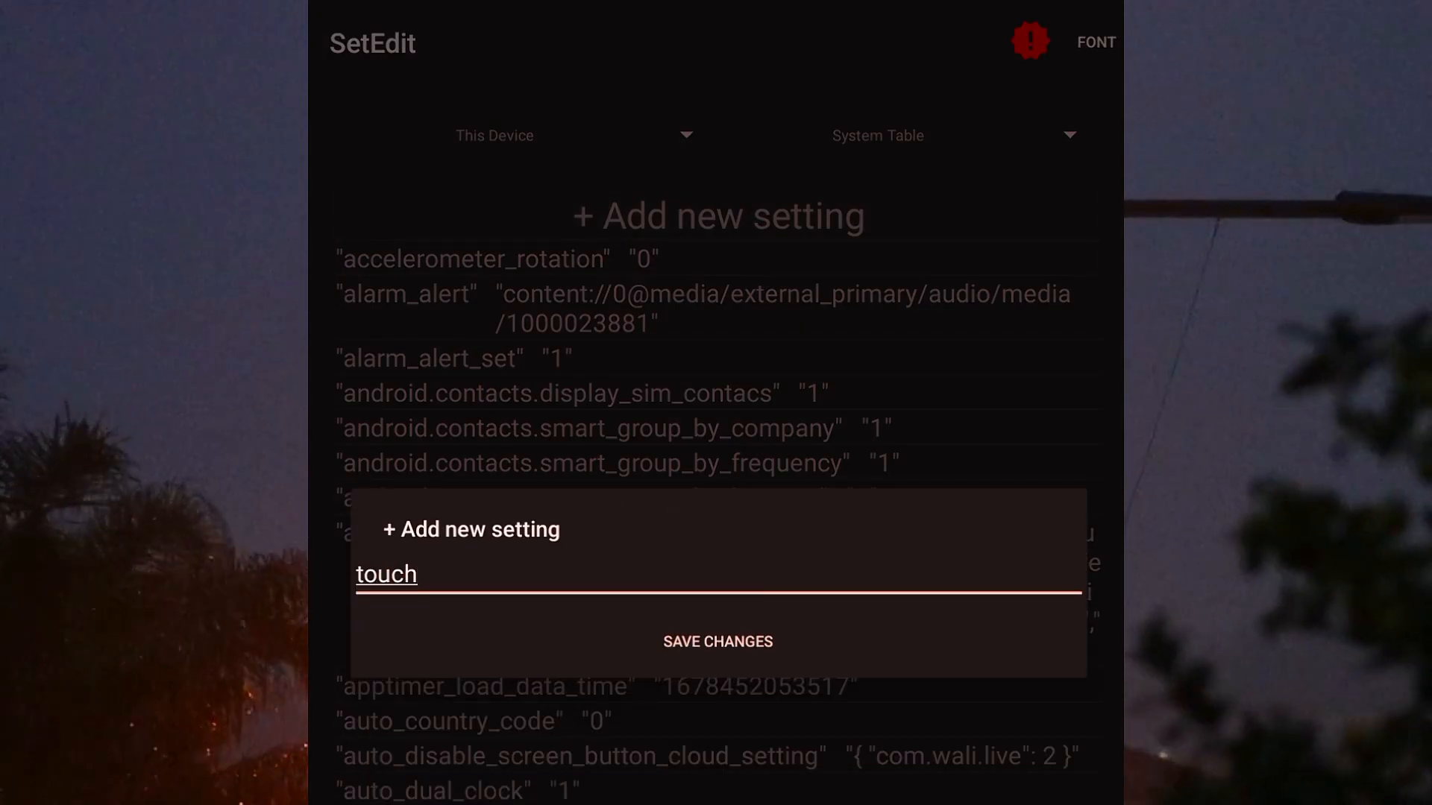
type(".si")
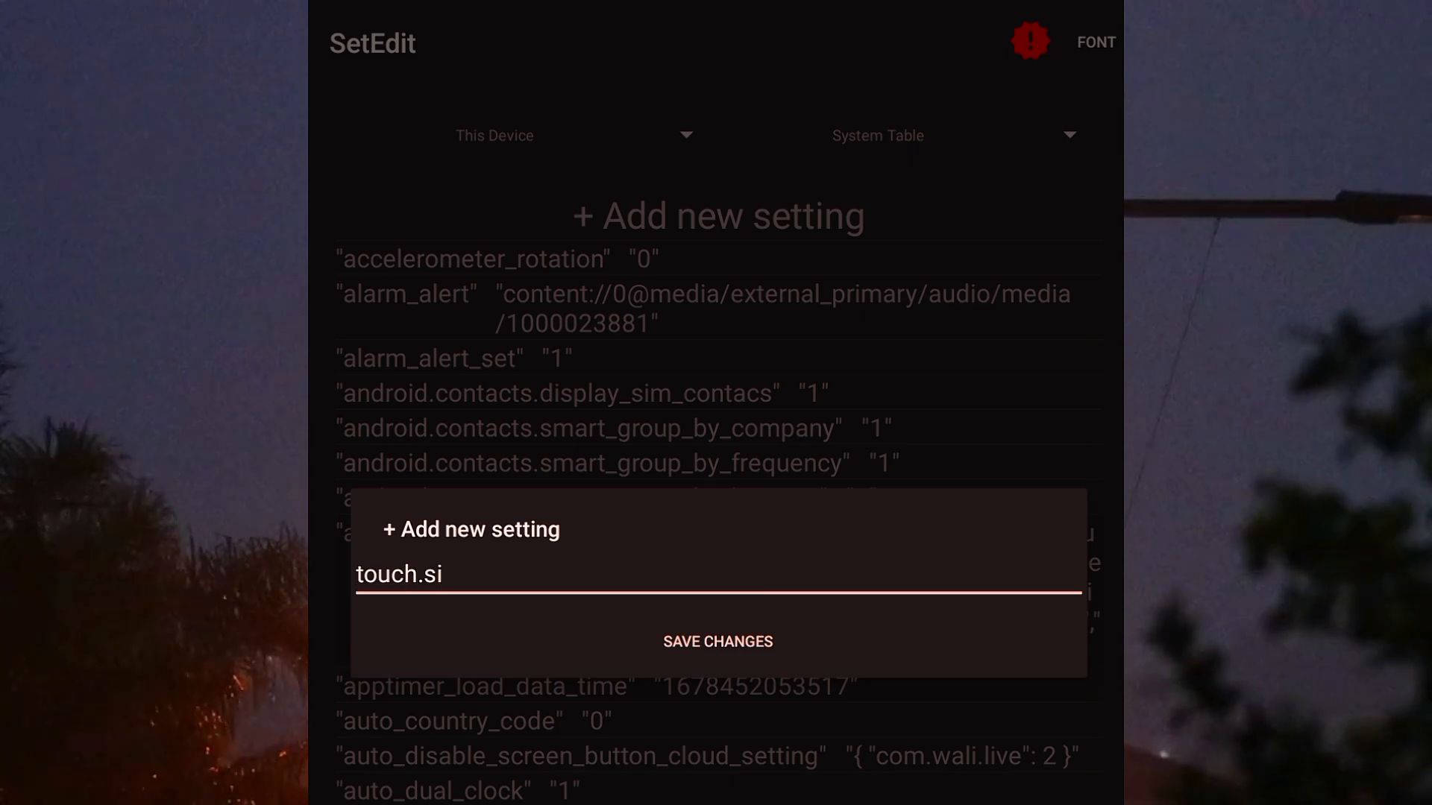
type("ze.s")
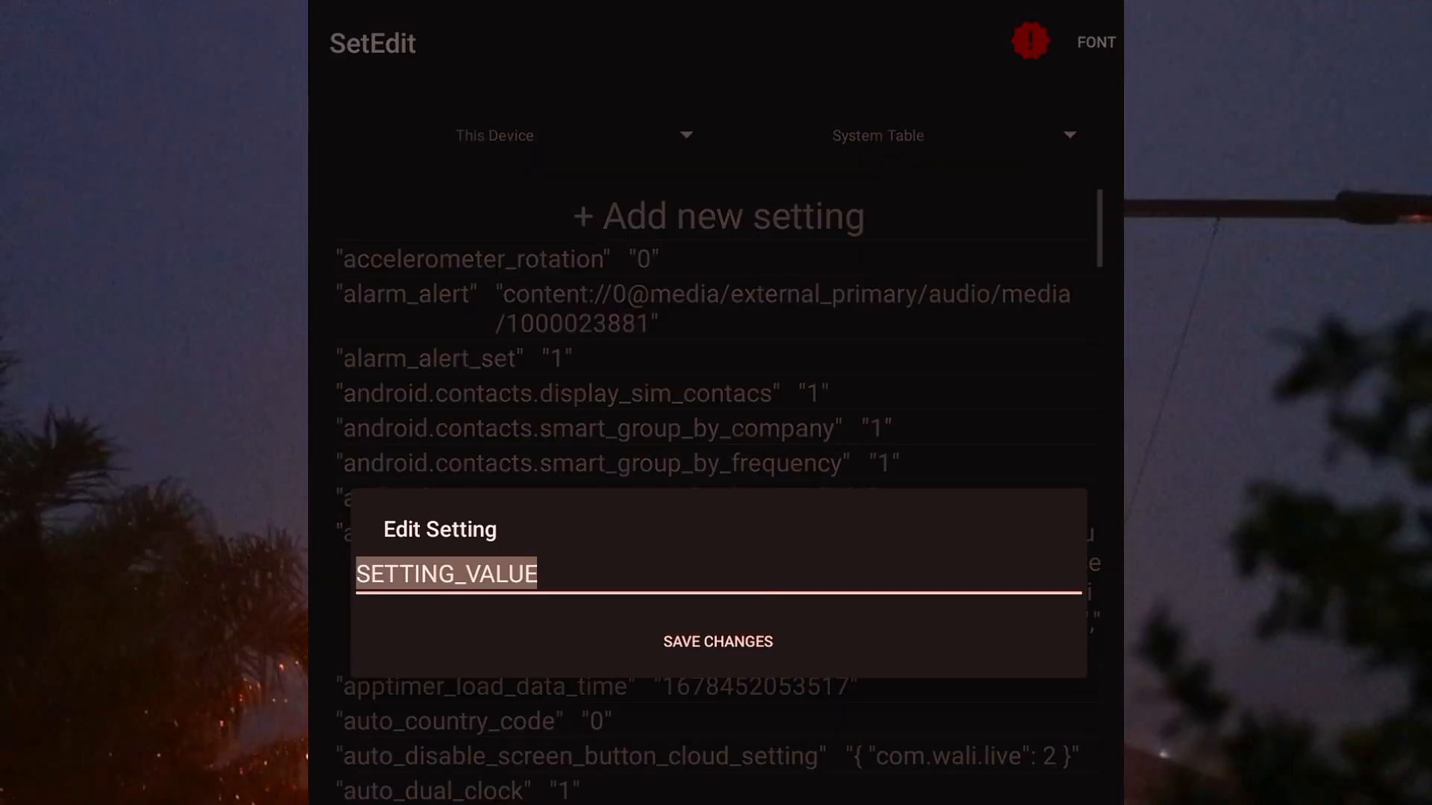
type("1")
type("t")
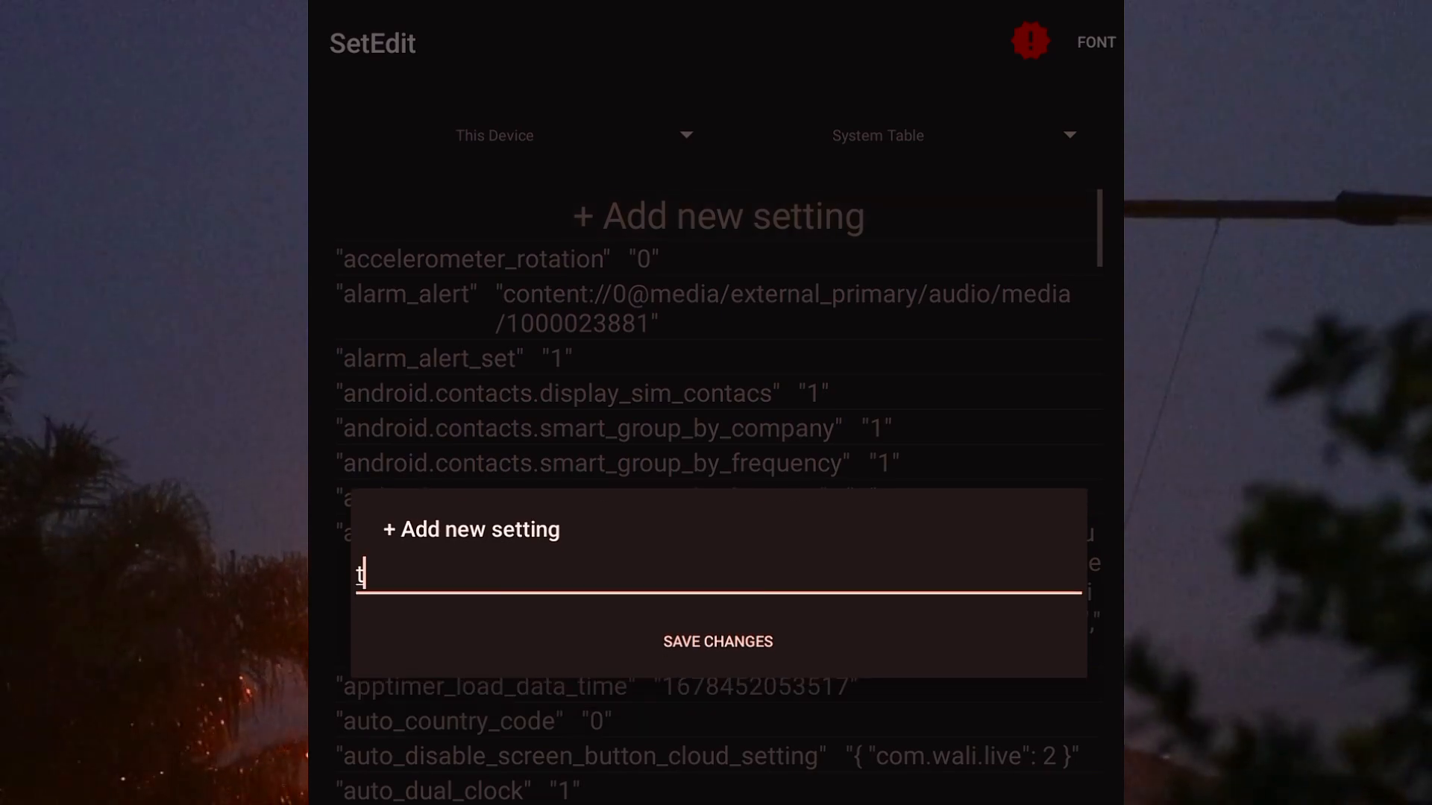
Add a touch.size.calibration setting and begin entering its value
type("ouch.")
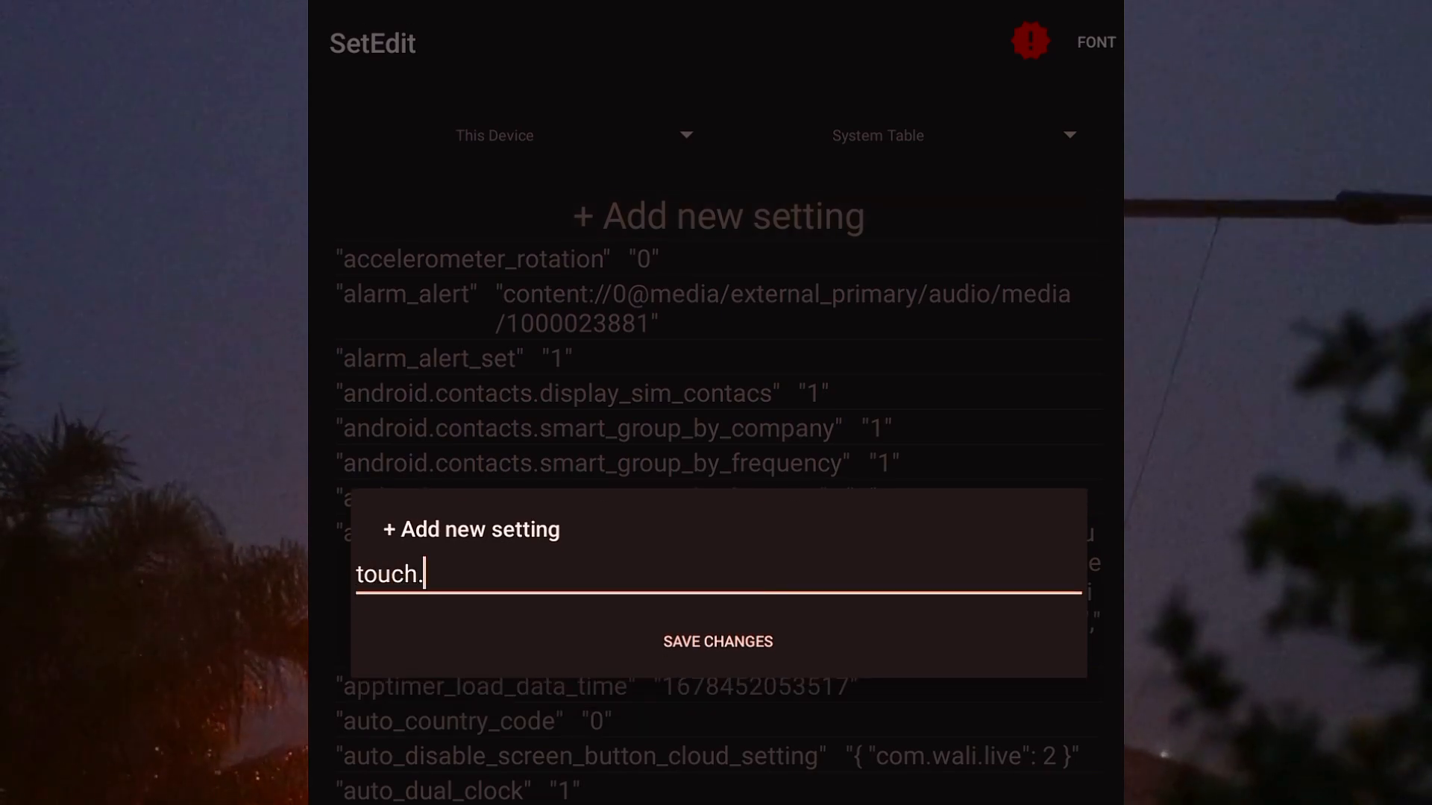
type("size.cal")
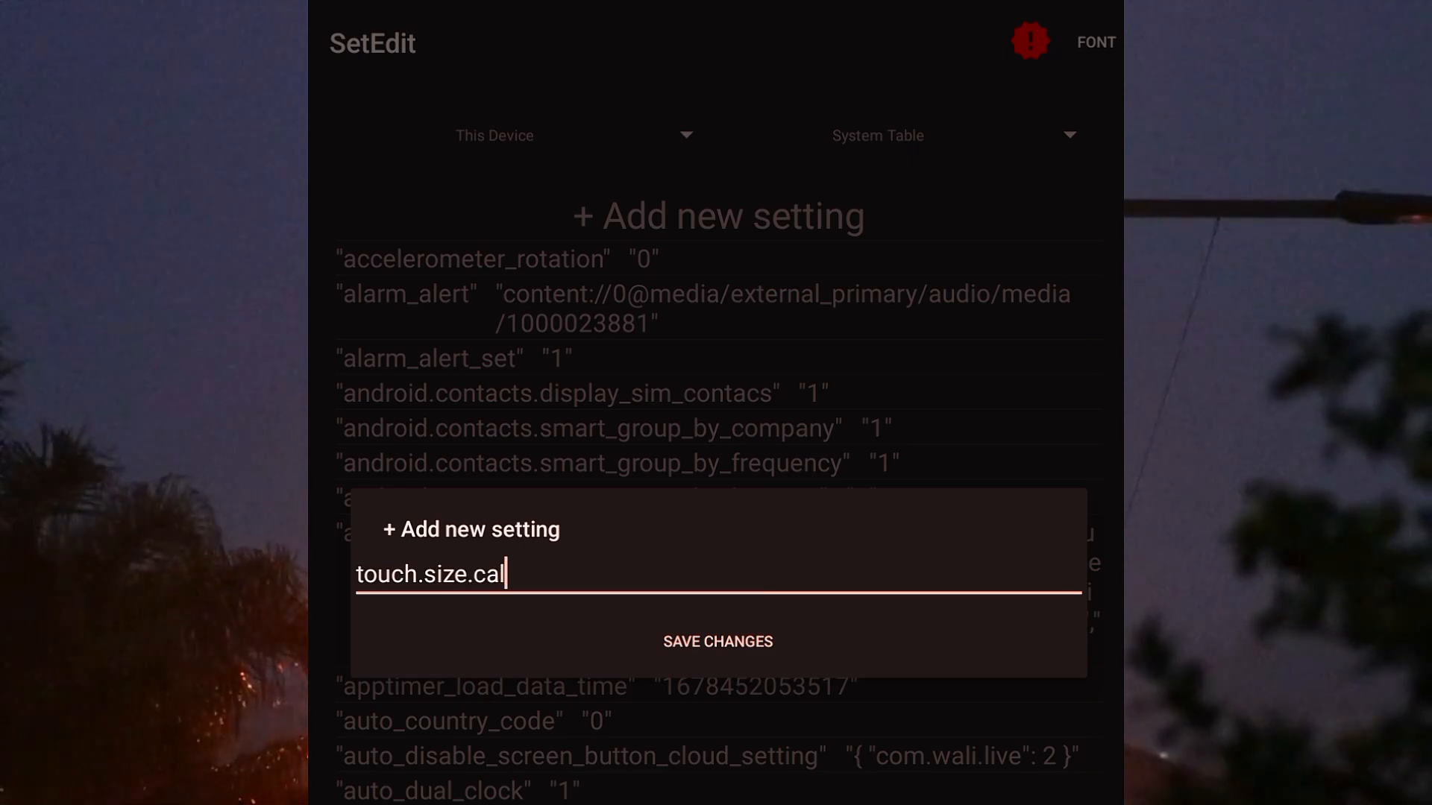
type("bratio")
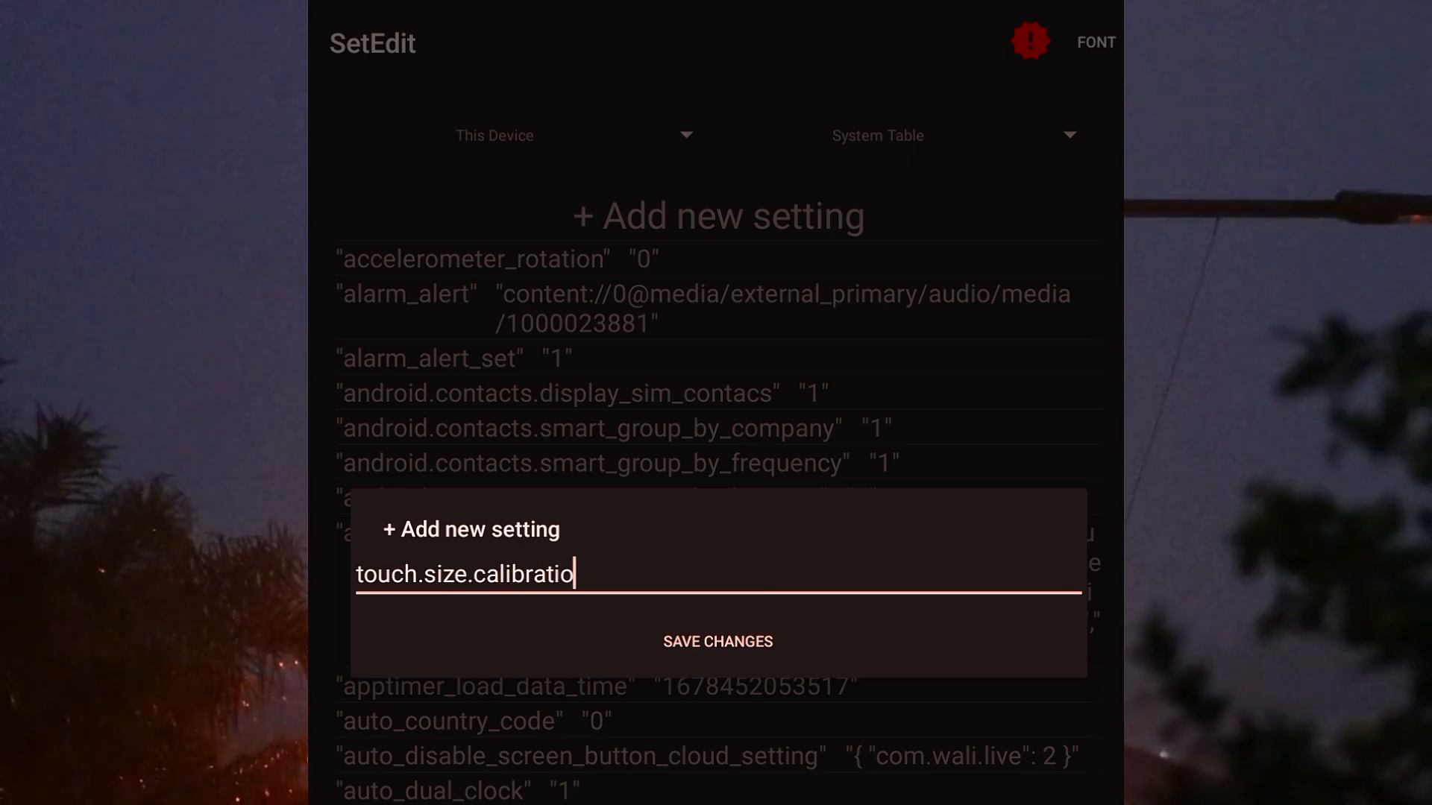
type("n")
type("g")
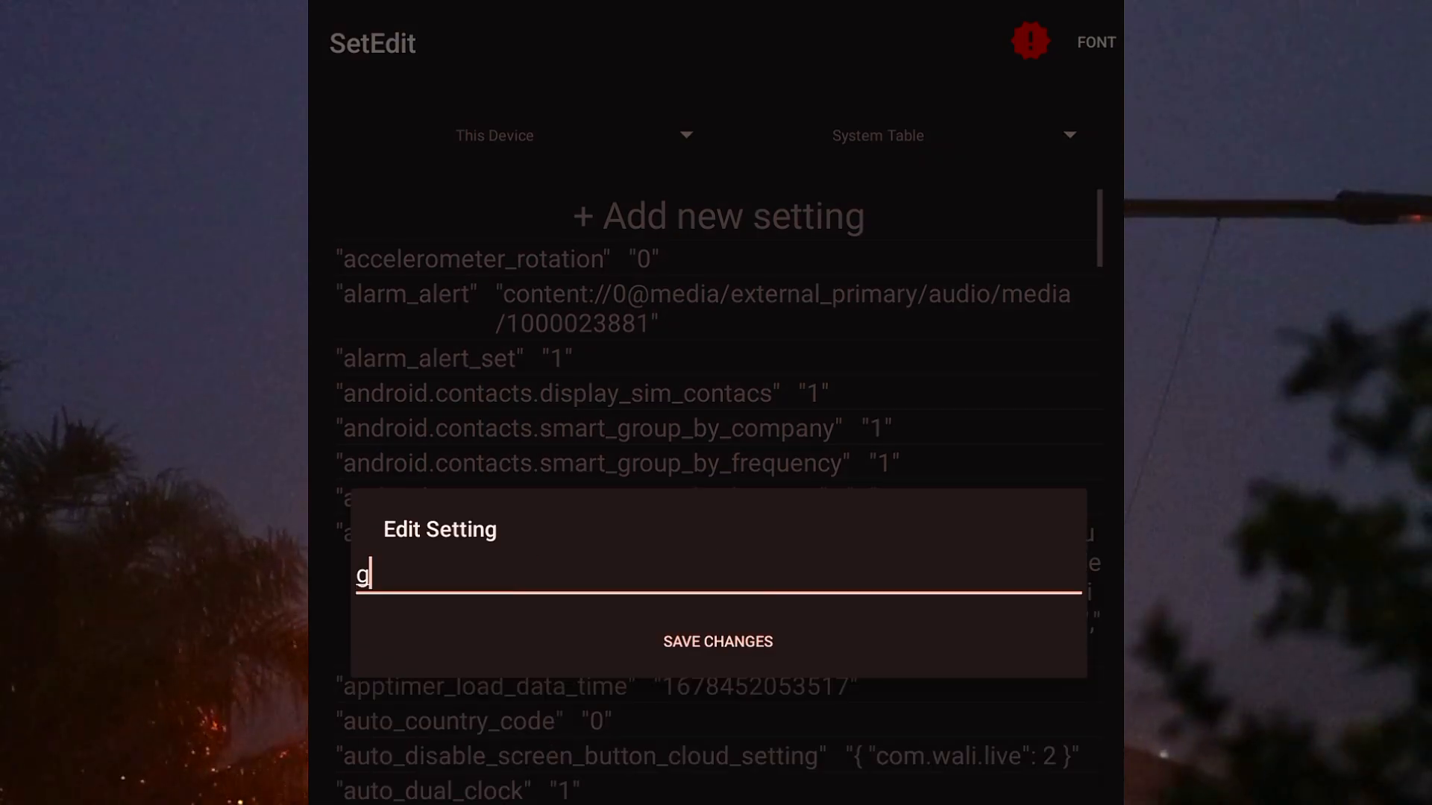
type("eomat")
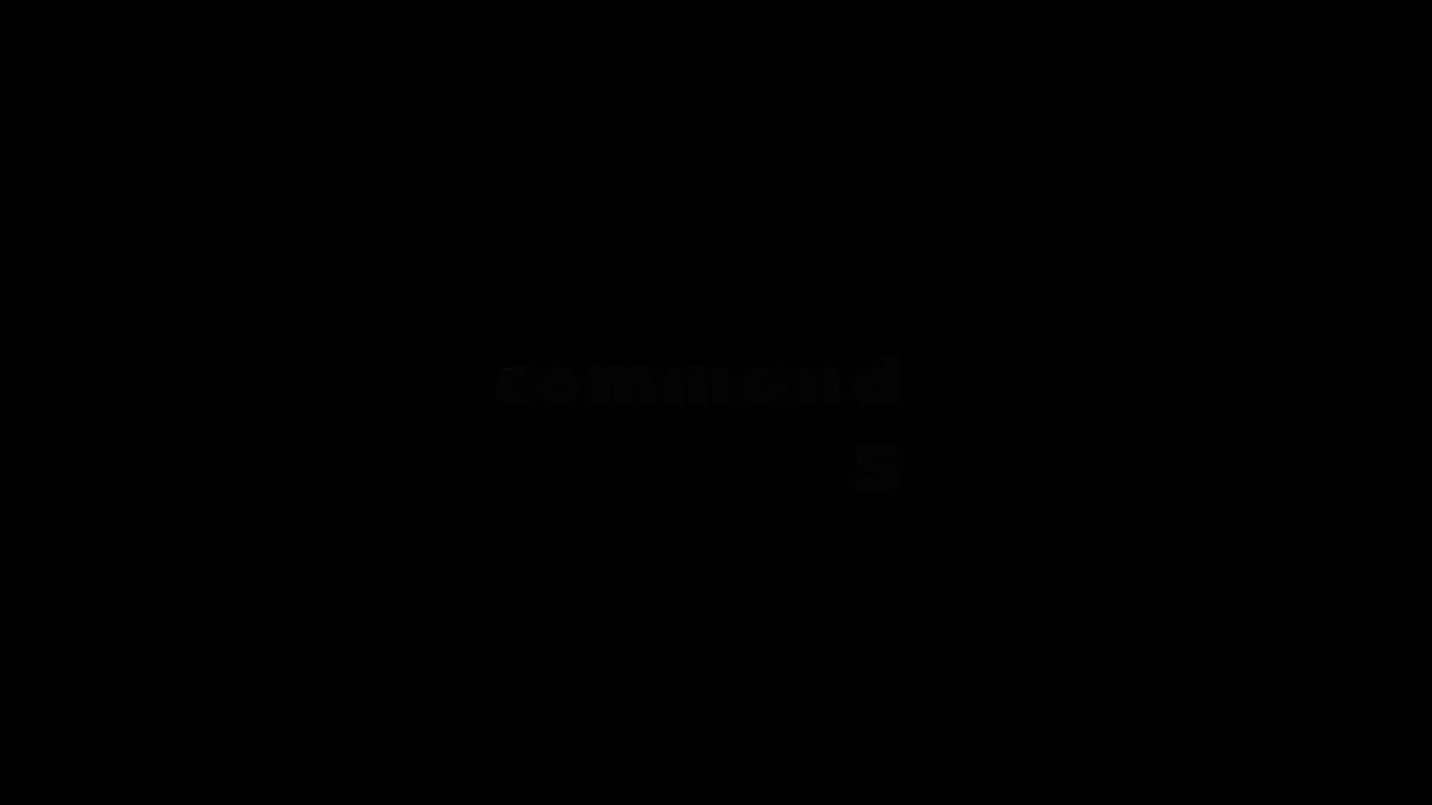
Save a touch.pressure setting with value 0.001, then launch Free Fire from home
type("touc")
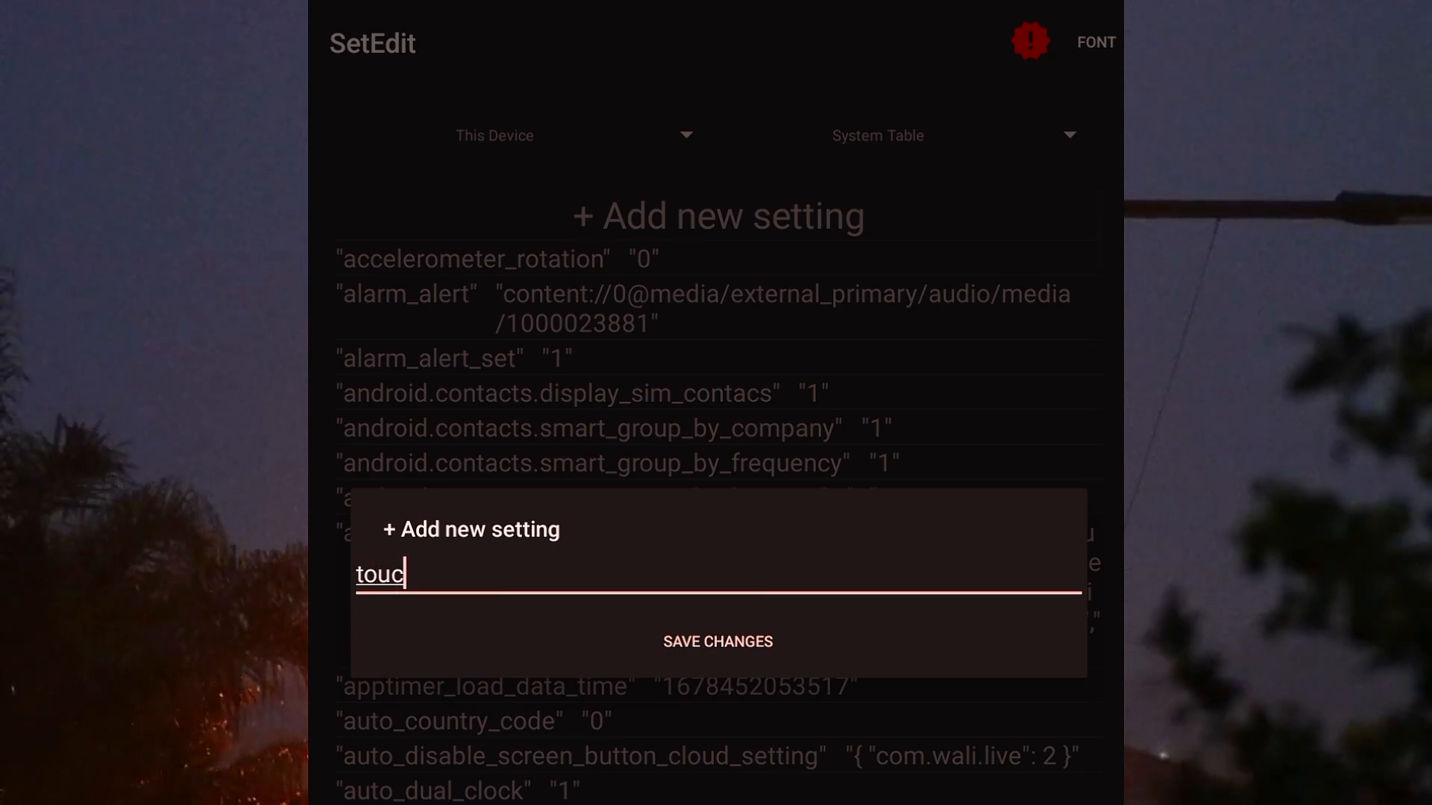
type("h.pressure")
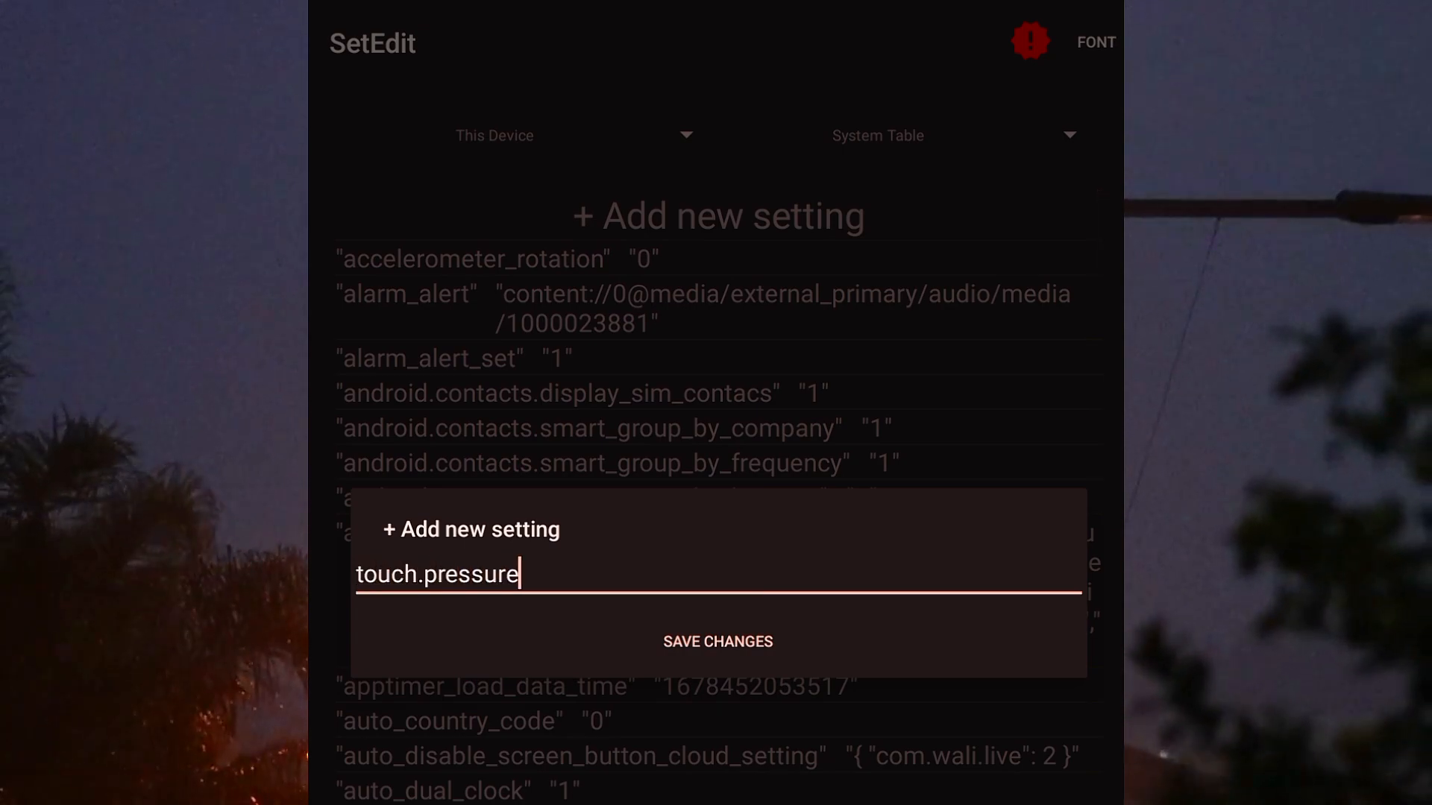
type(".scal")
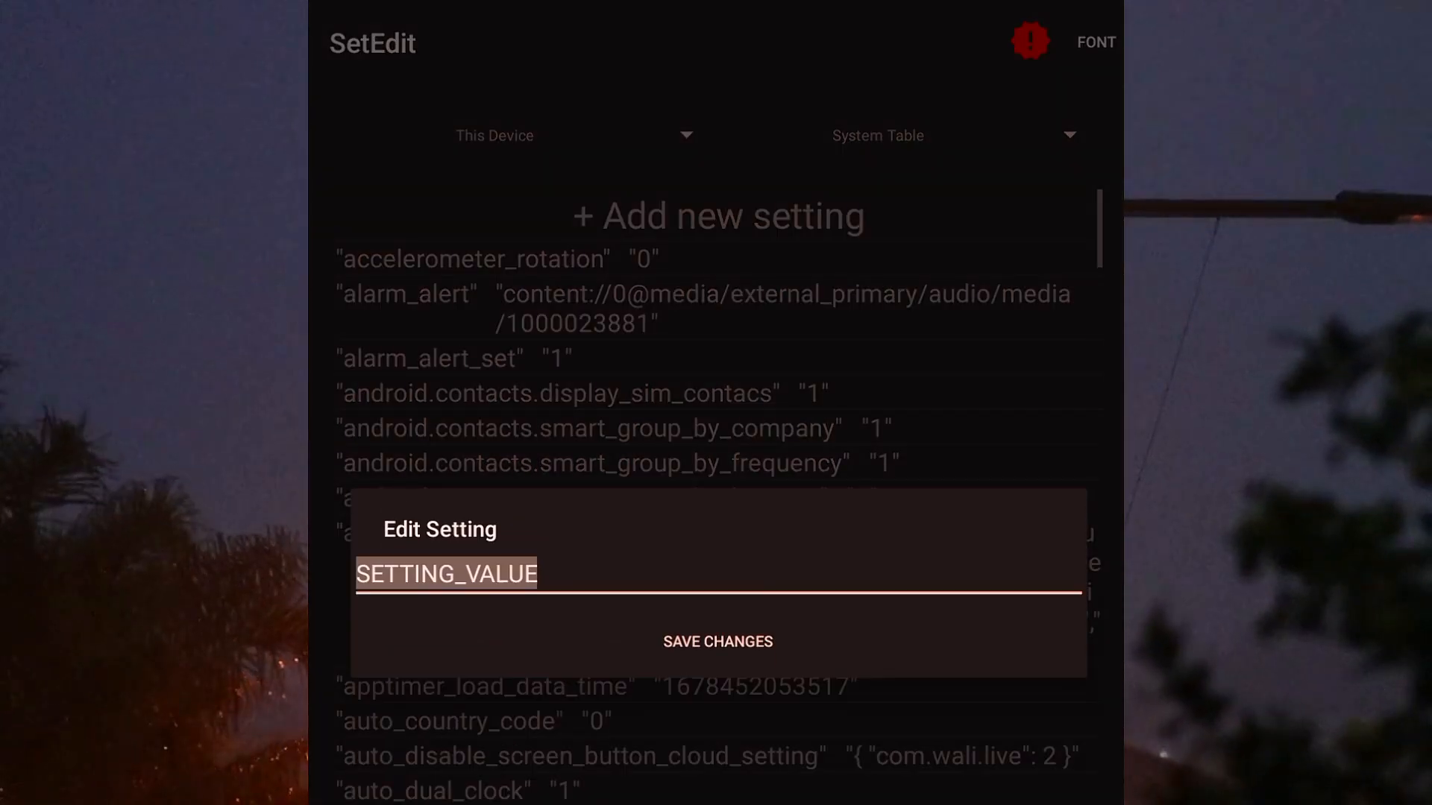
type("0.p")
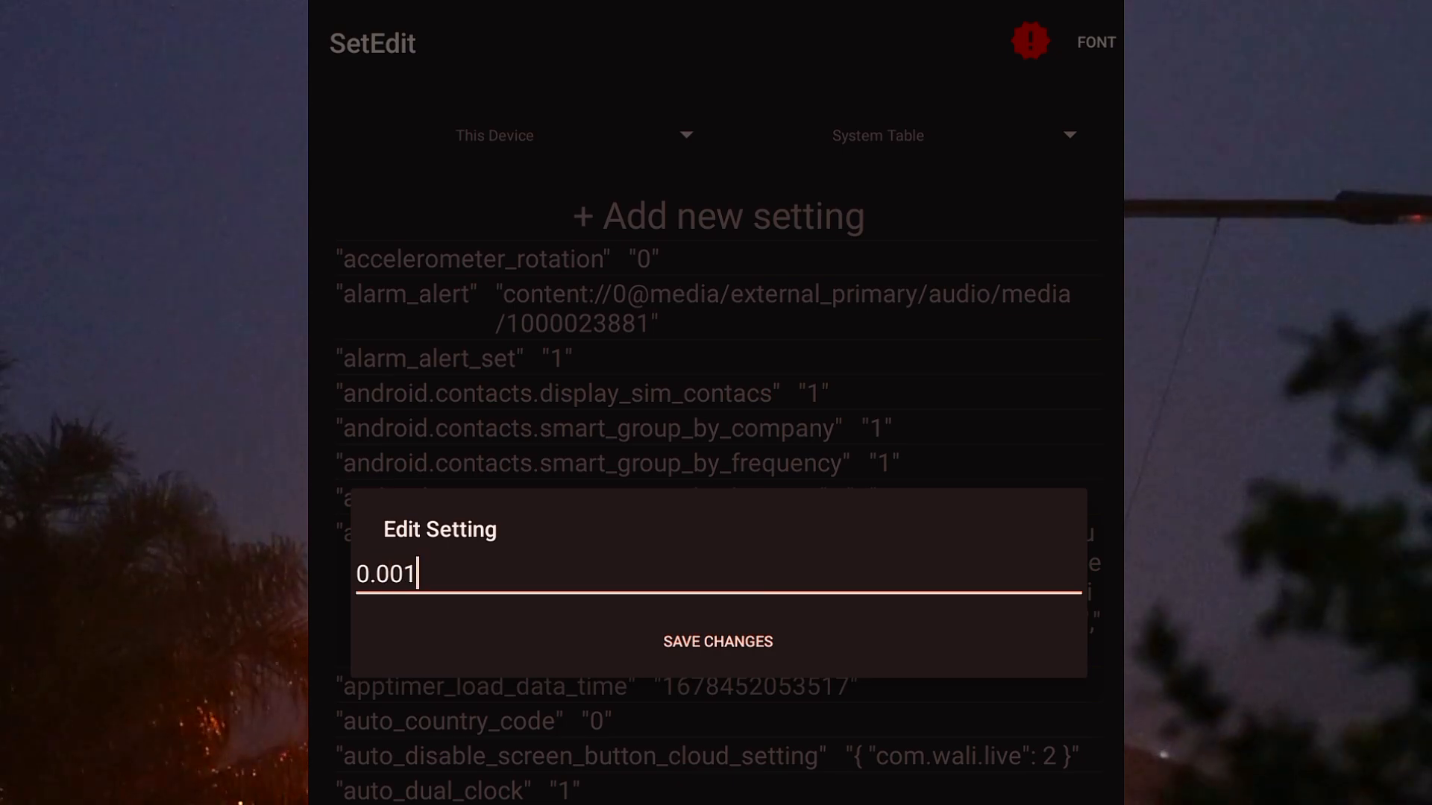
left_click(718, 641)
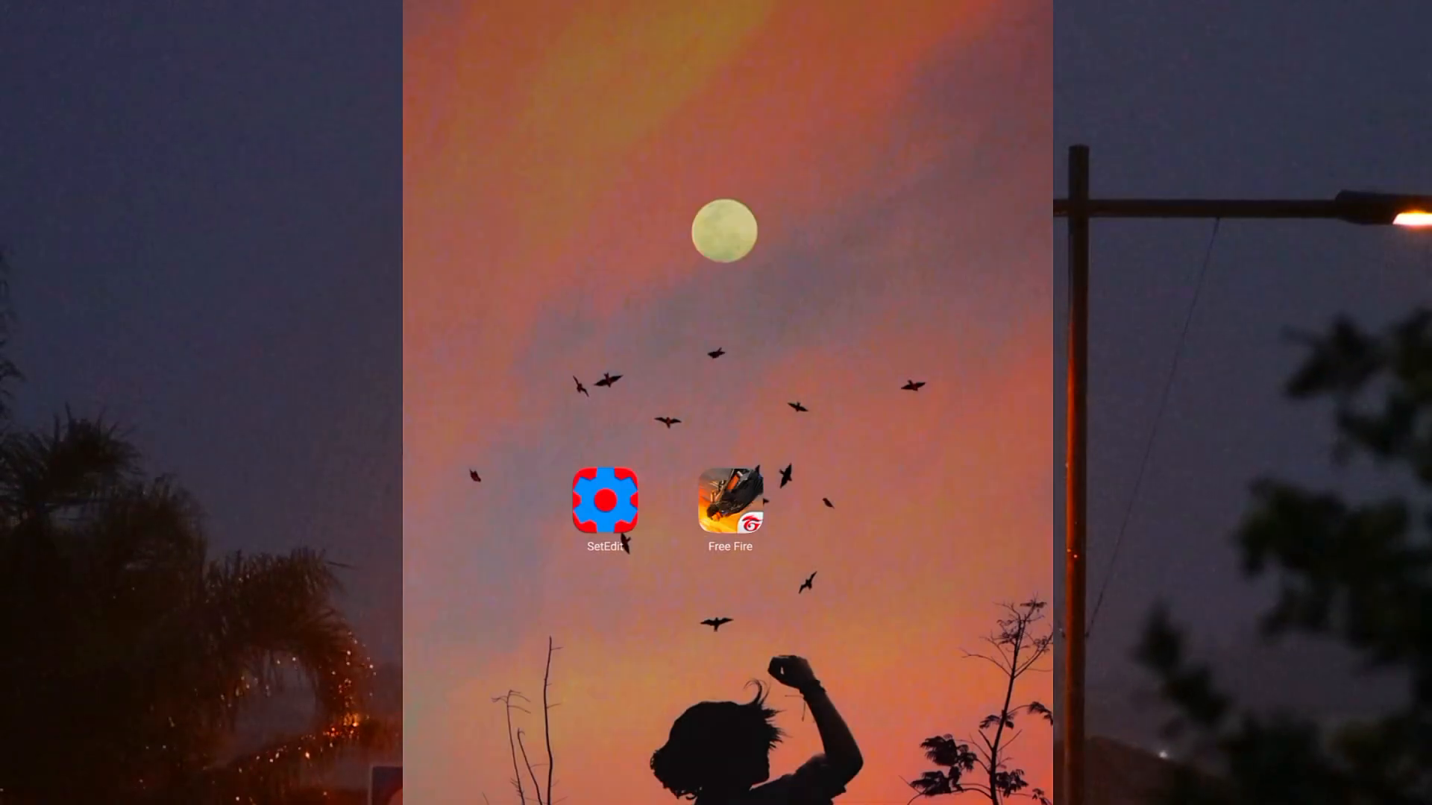
left_click(729, 508)
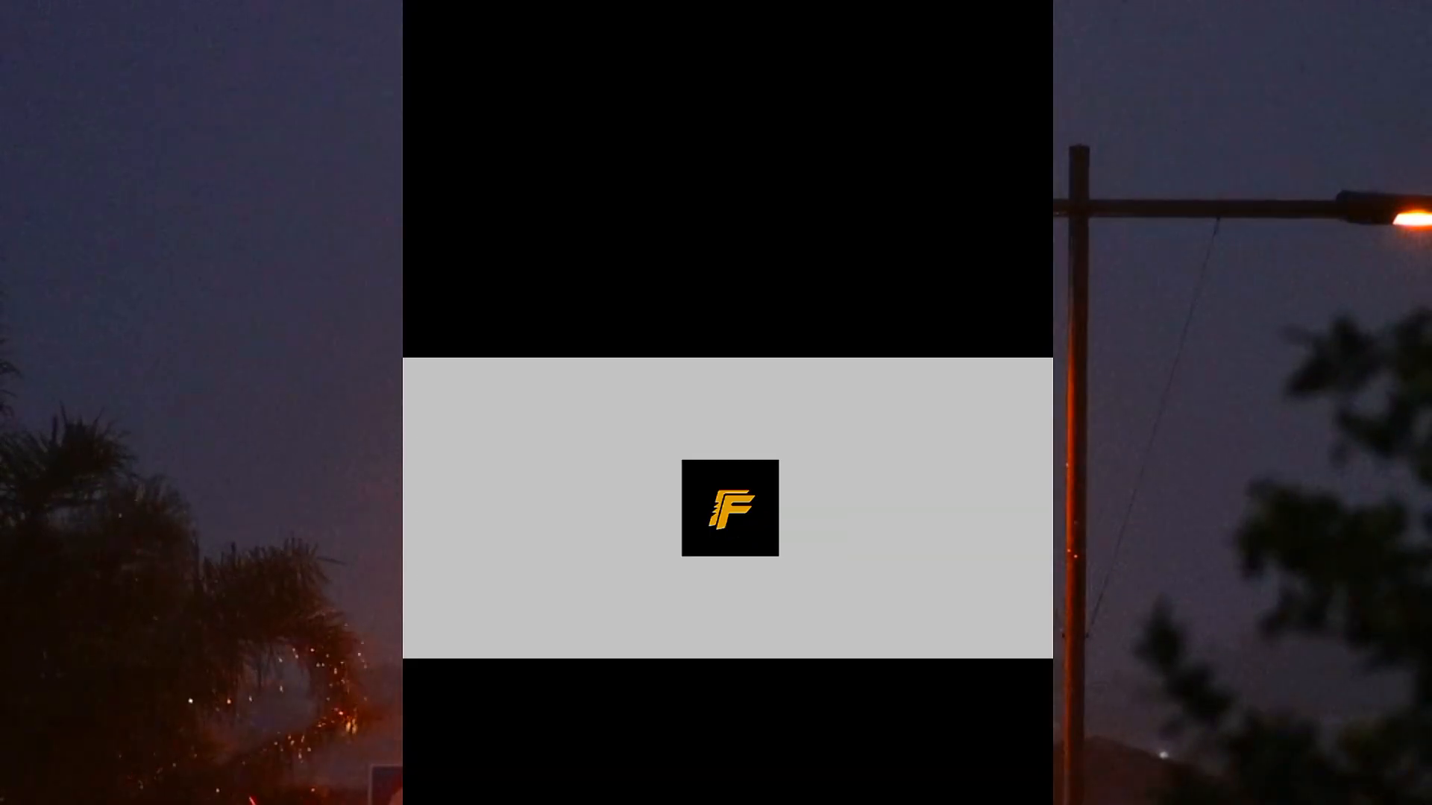